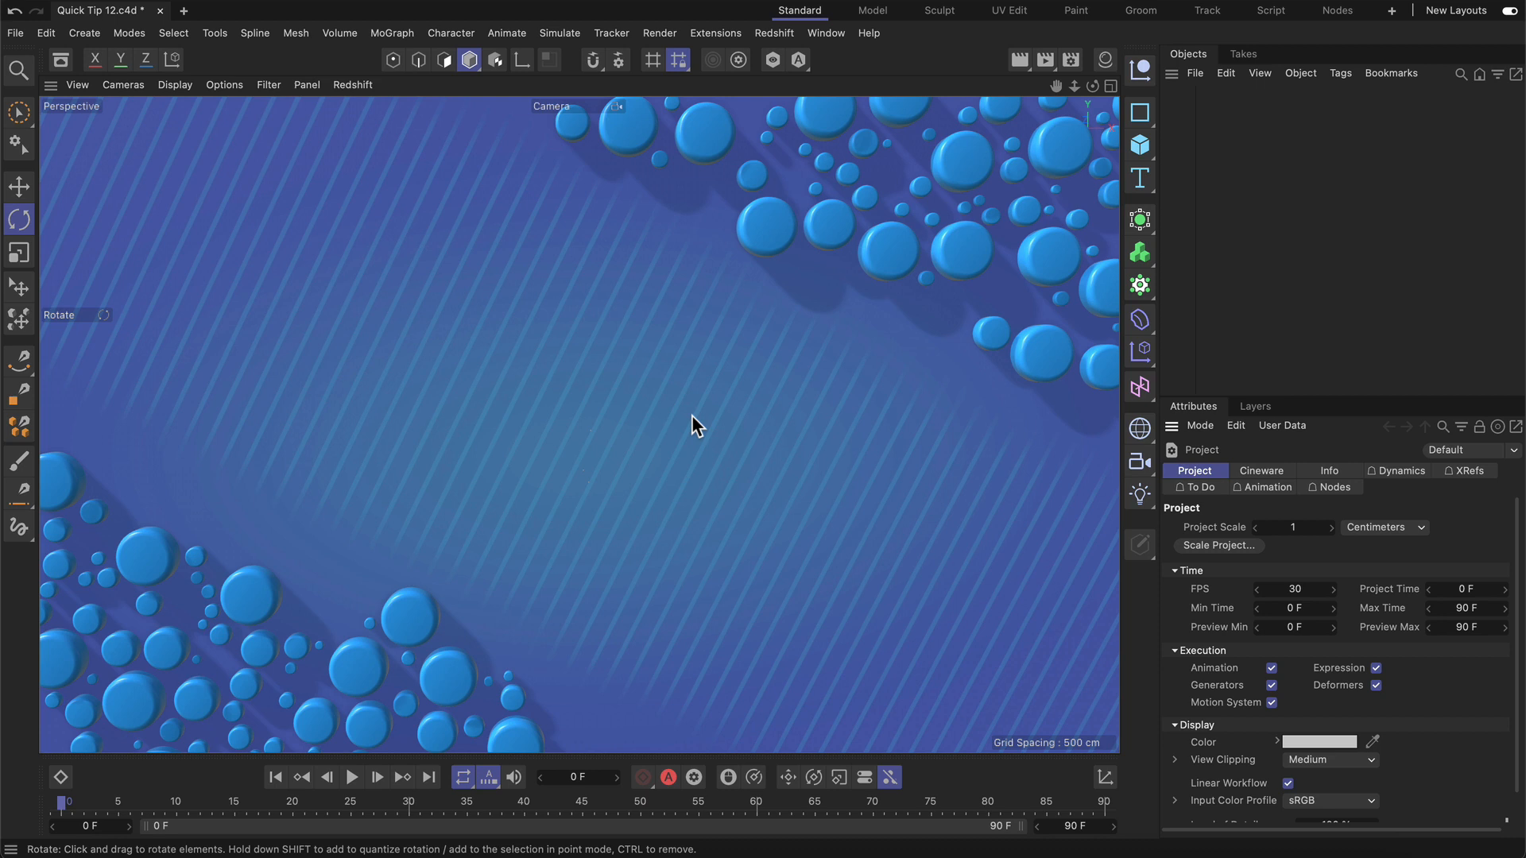
{"action": "mouse_move", "coordinate": [986, 361]}
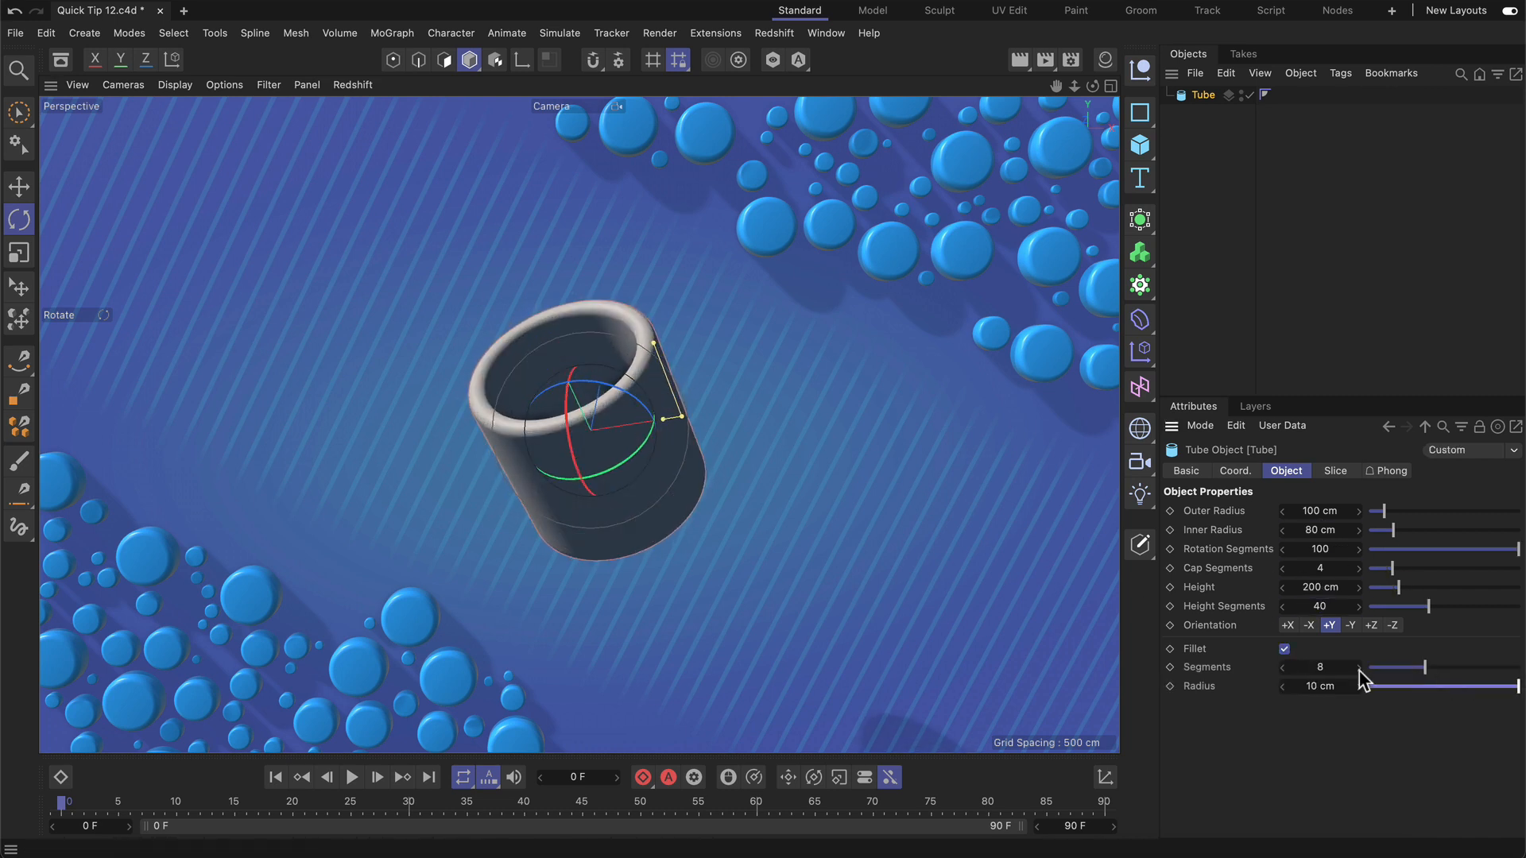
{"action": "mouse_move", "coordinate": [425, 435]}
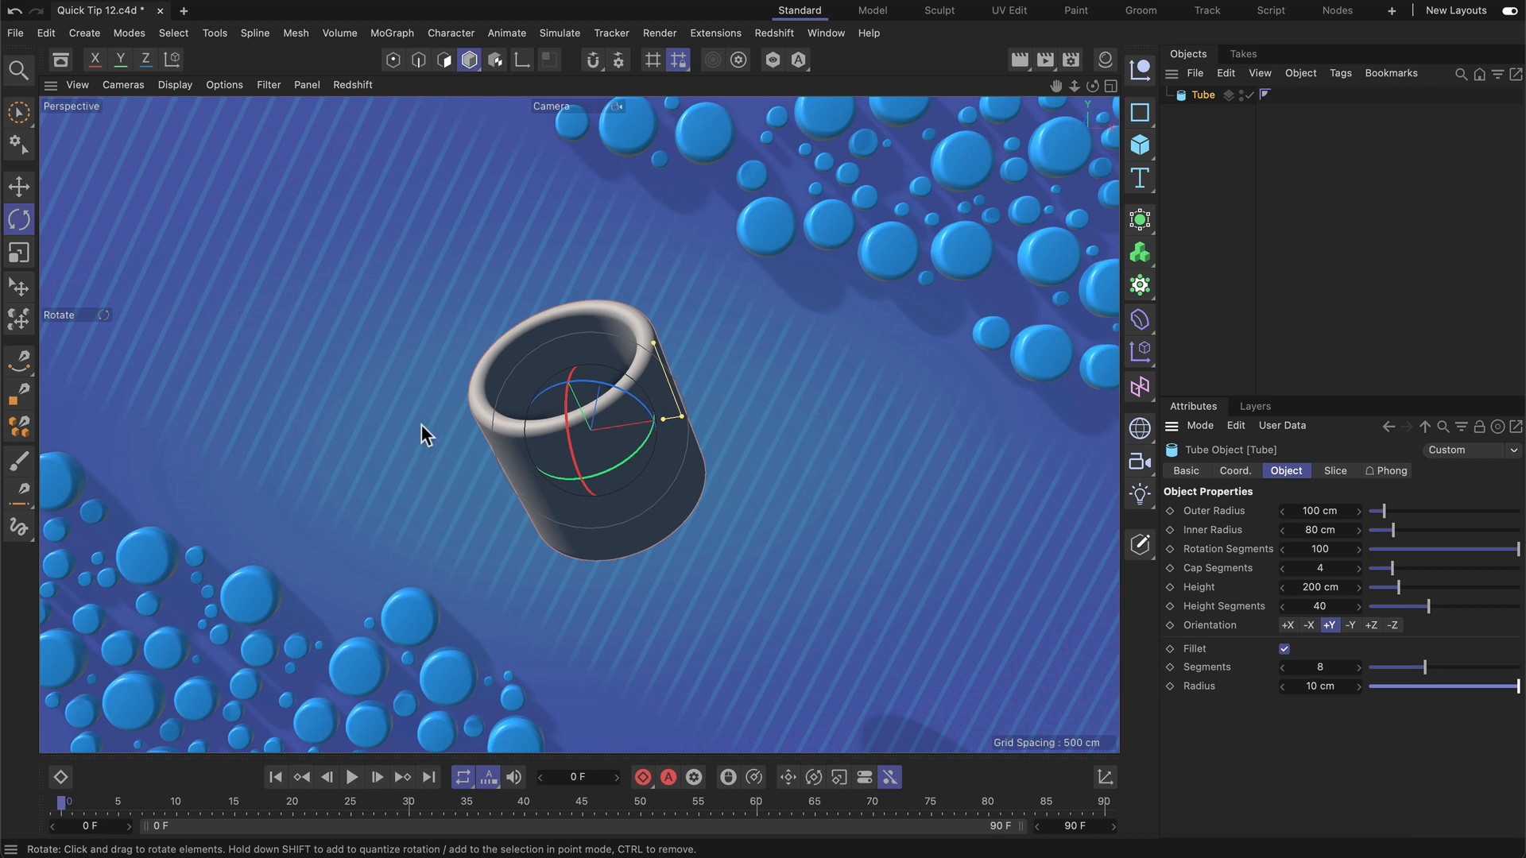
{"action": "mouse_move", "coordinate": [652, 391]}
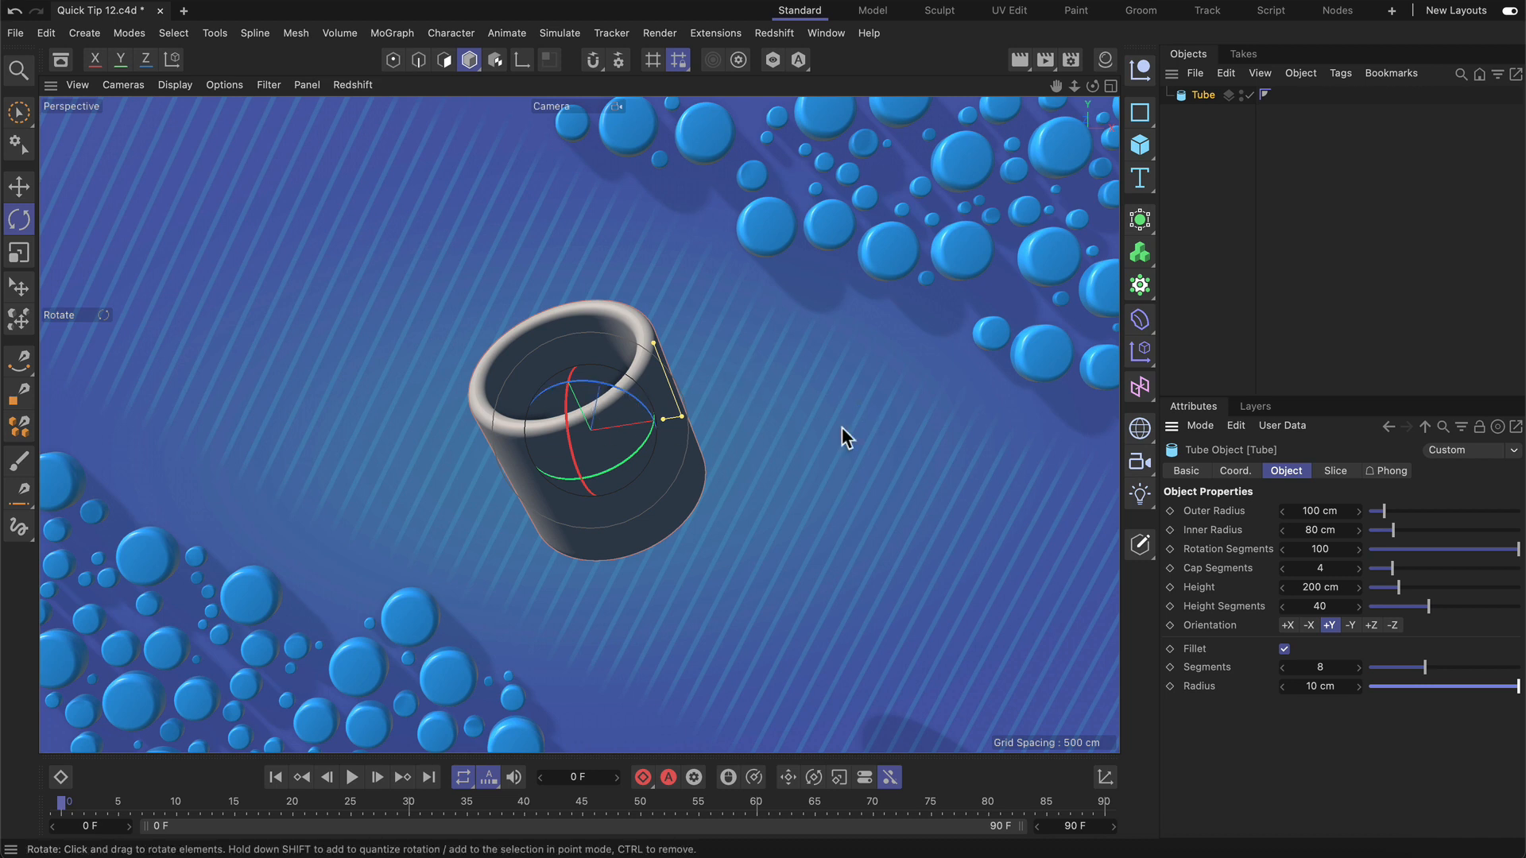
{"action": "mouse_move", "coordinate": [845, 443]}
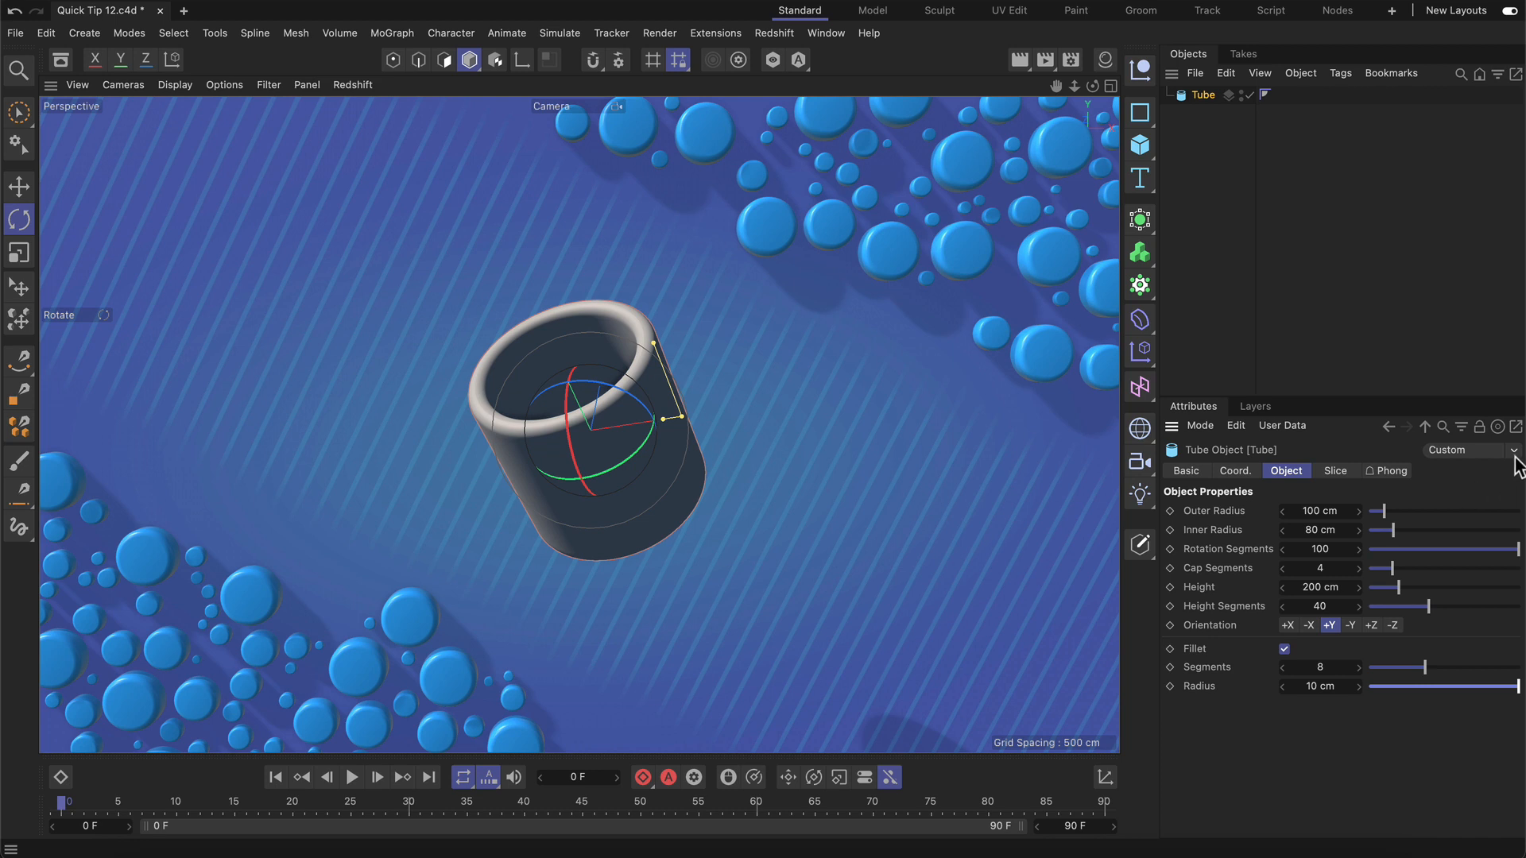
Step: Open the Tube's preset dropdown showing Default, Custom and Save Preset options
{"action": "left_click", "coordinate": [1512, 449]}
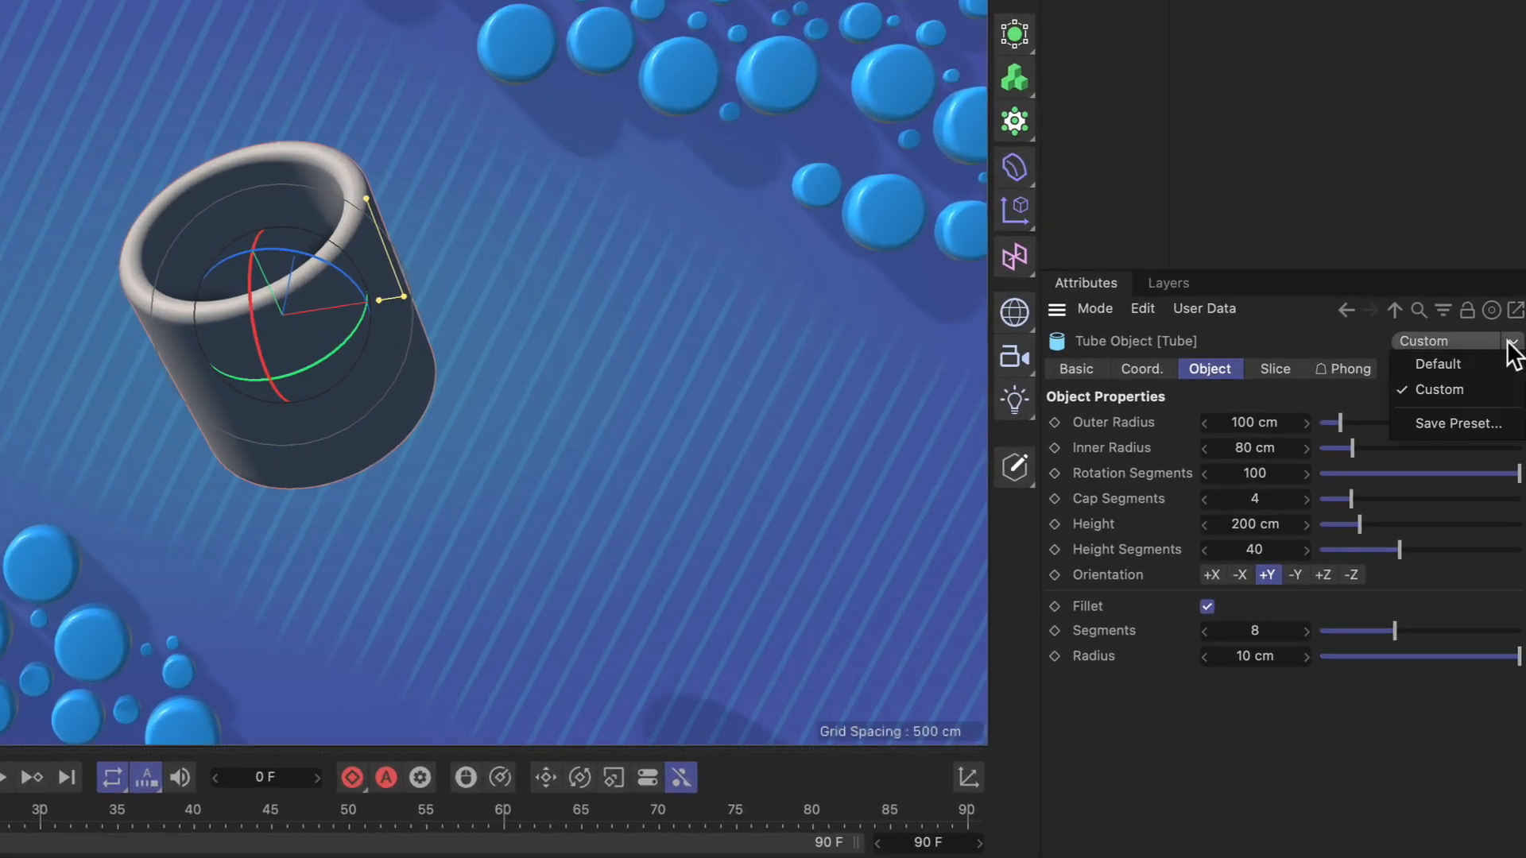
{"action": "mouse_move", "coordinate": [1457, 424]}
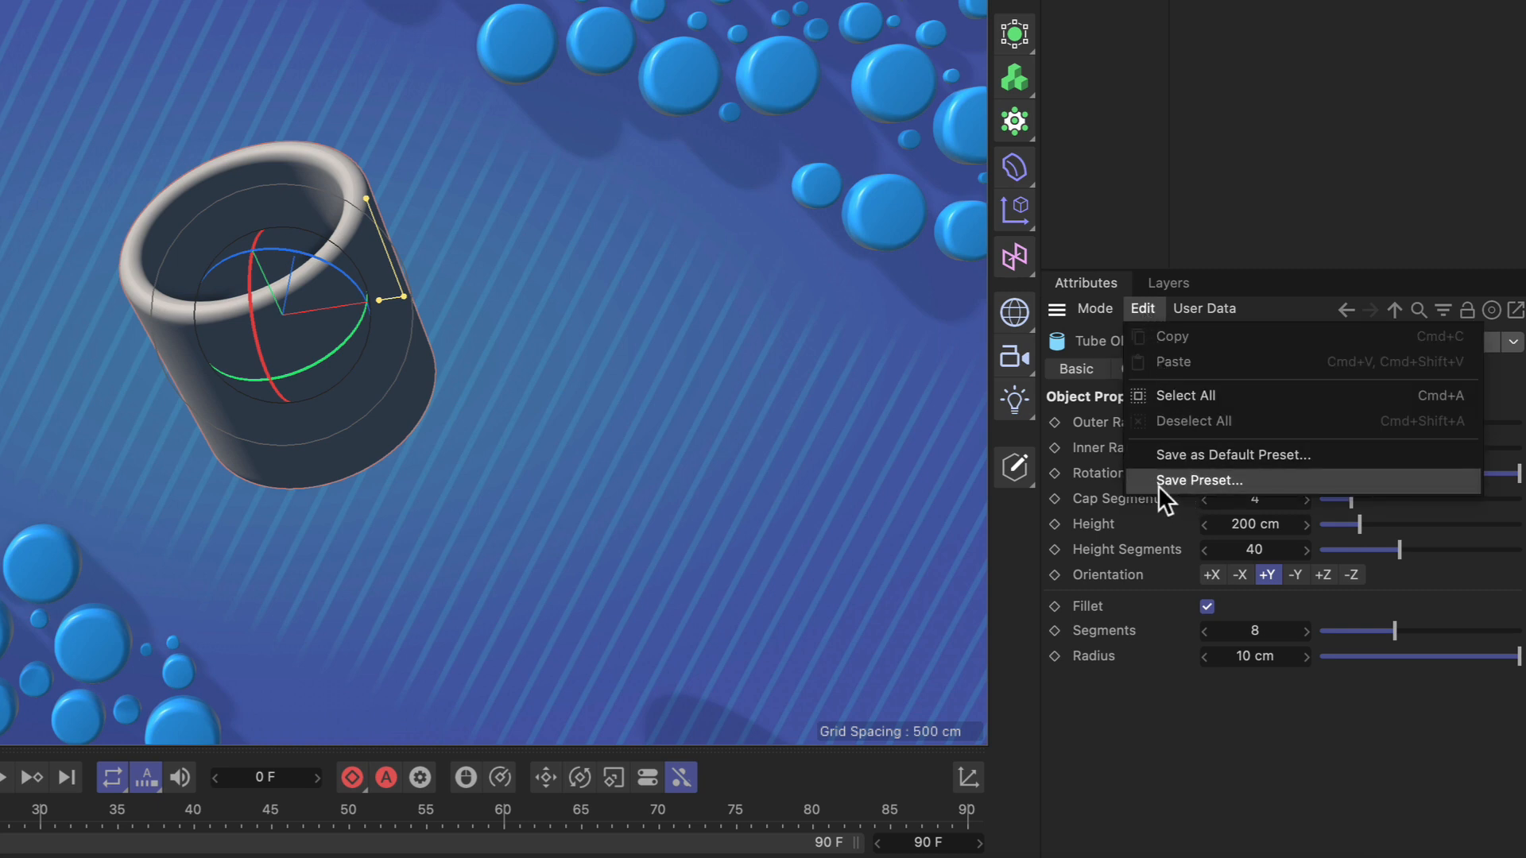
{"action": "mouse_move", "coordinate": [1168, 454]}
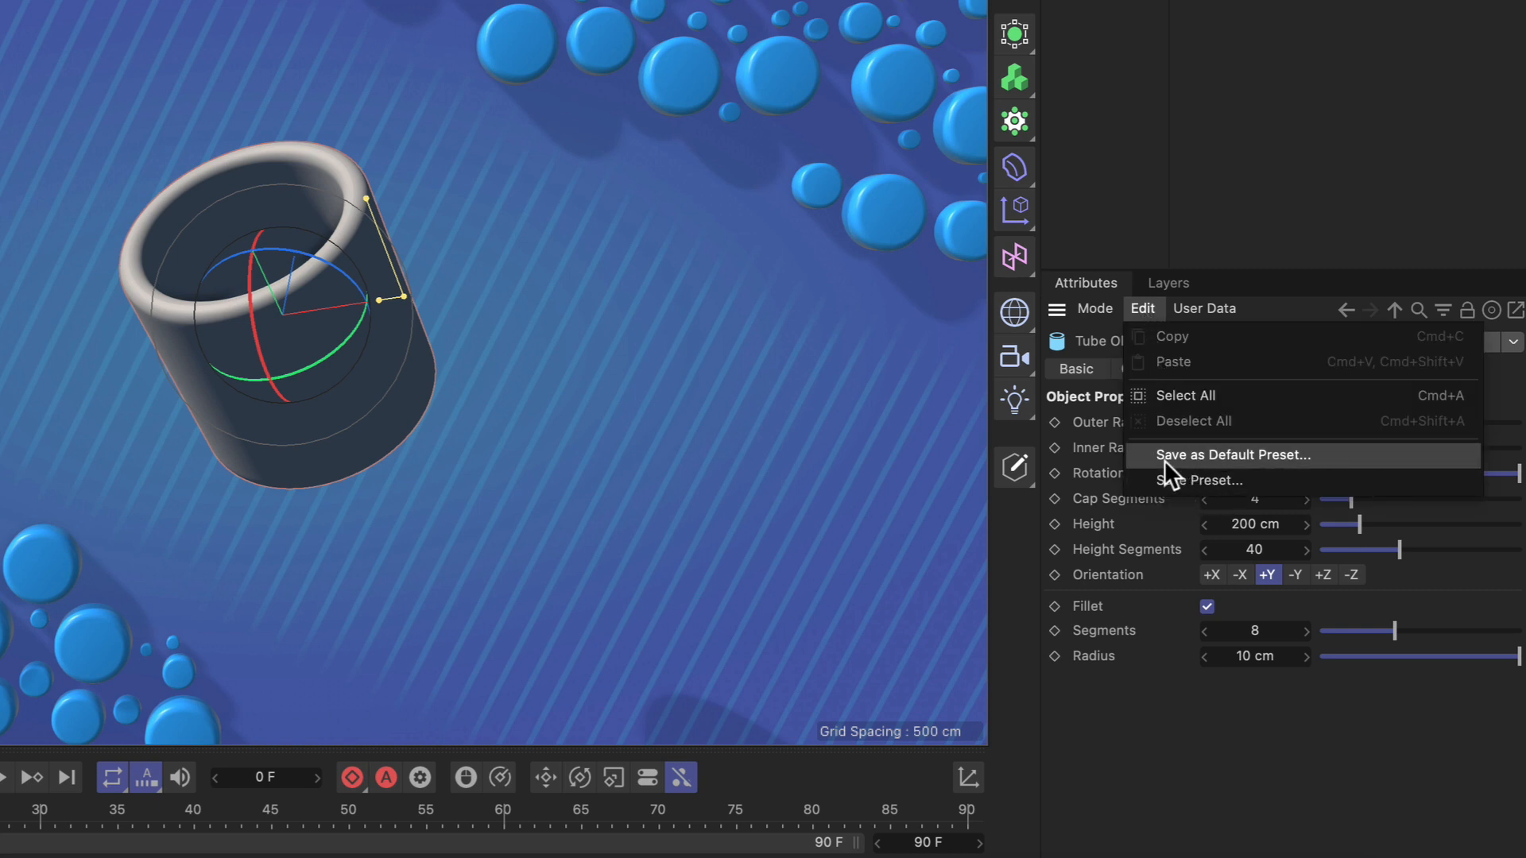
{"action": "mouse_move", "coordinate": [1266, 476]}
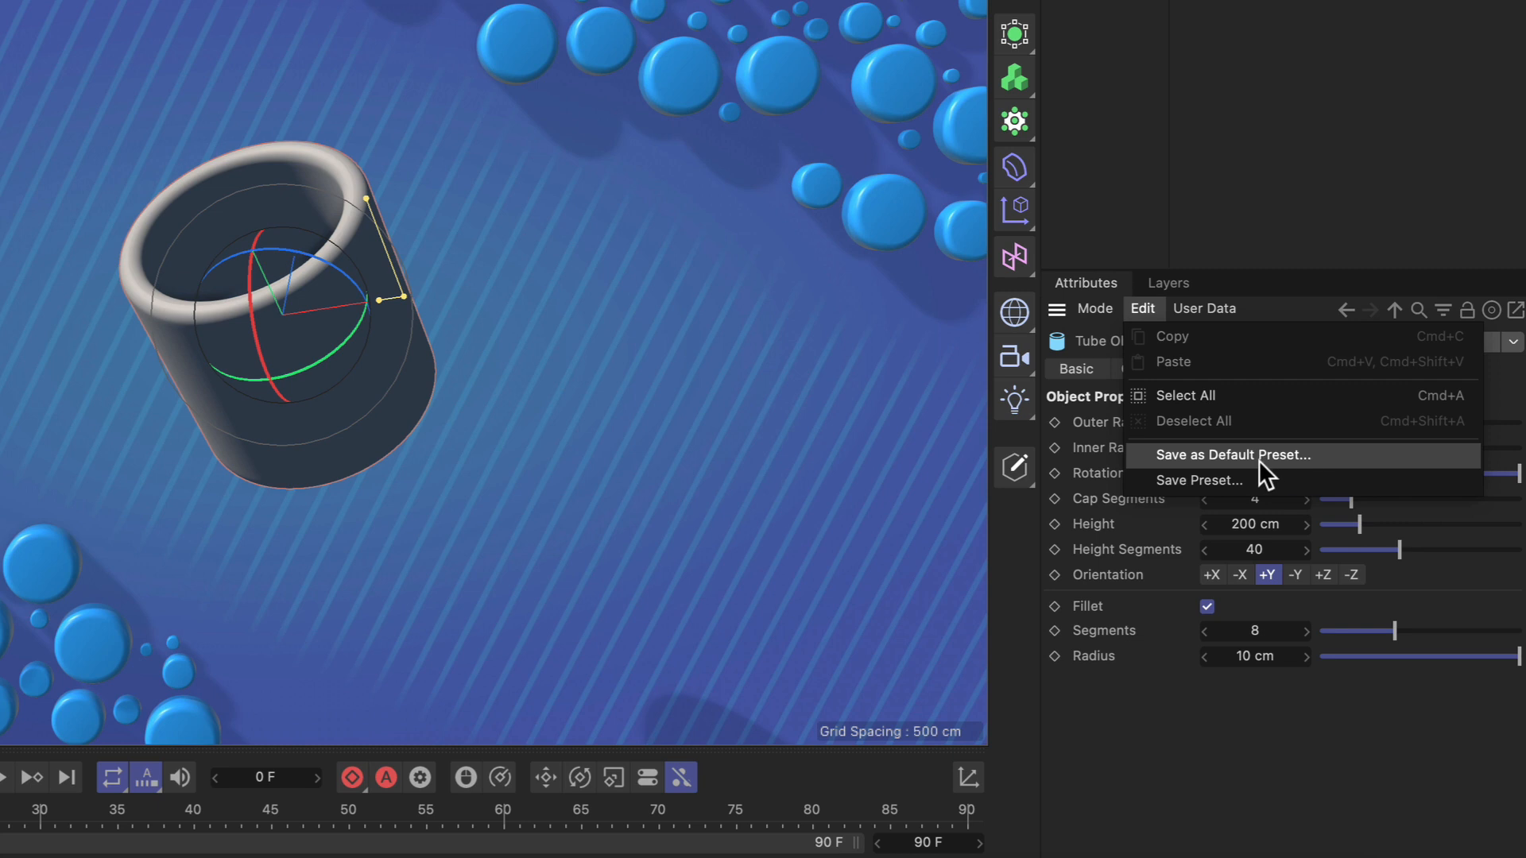
Step: Save 'Thin and Rounded' as the Tube's default preset in the Preferences database
{"action": "left_click", "coordinate": [1232, 455]}
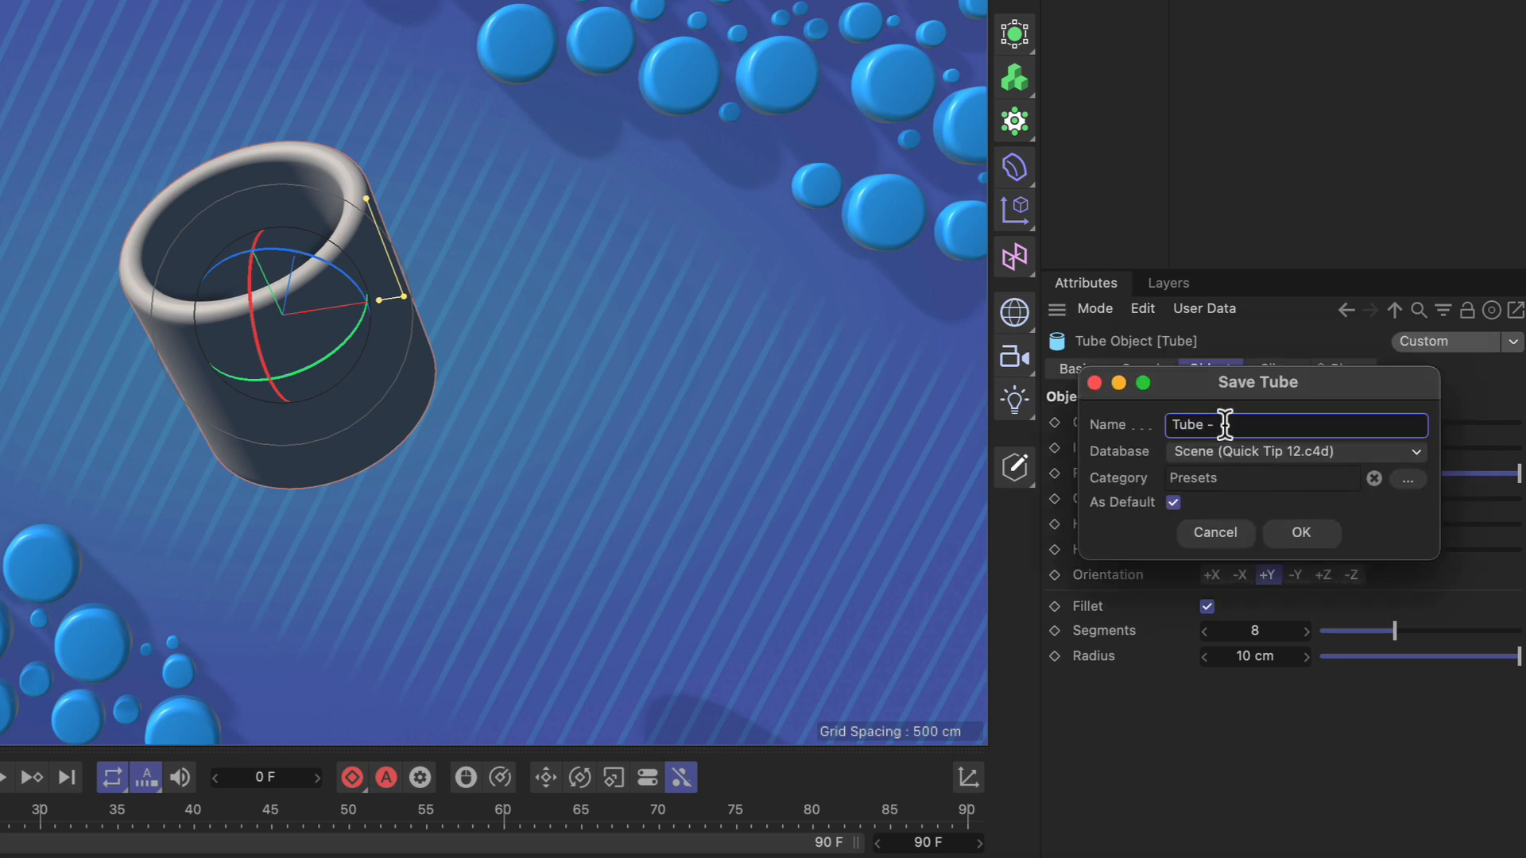
{"action": "type", "text": "Thin and"}
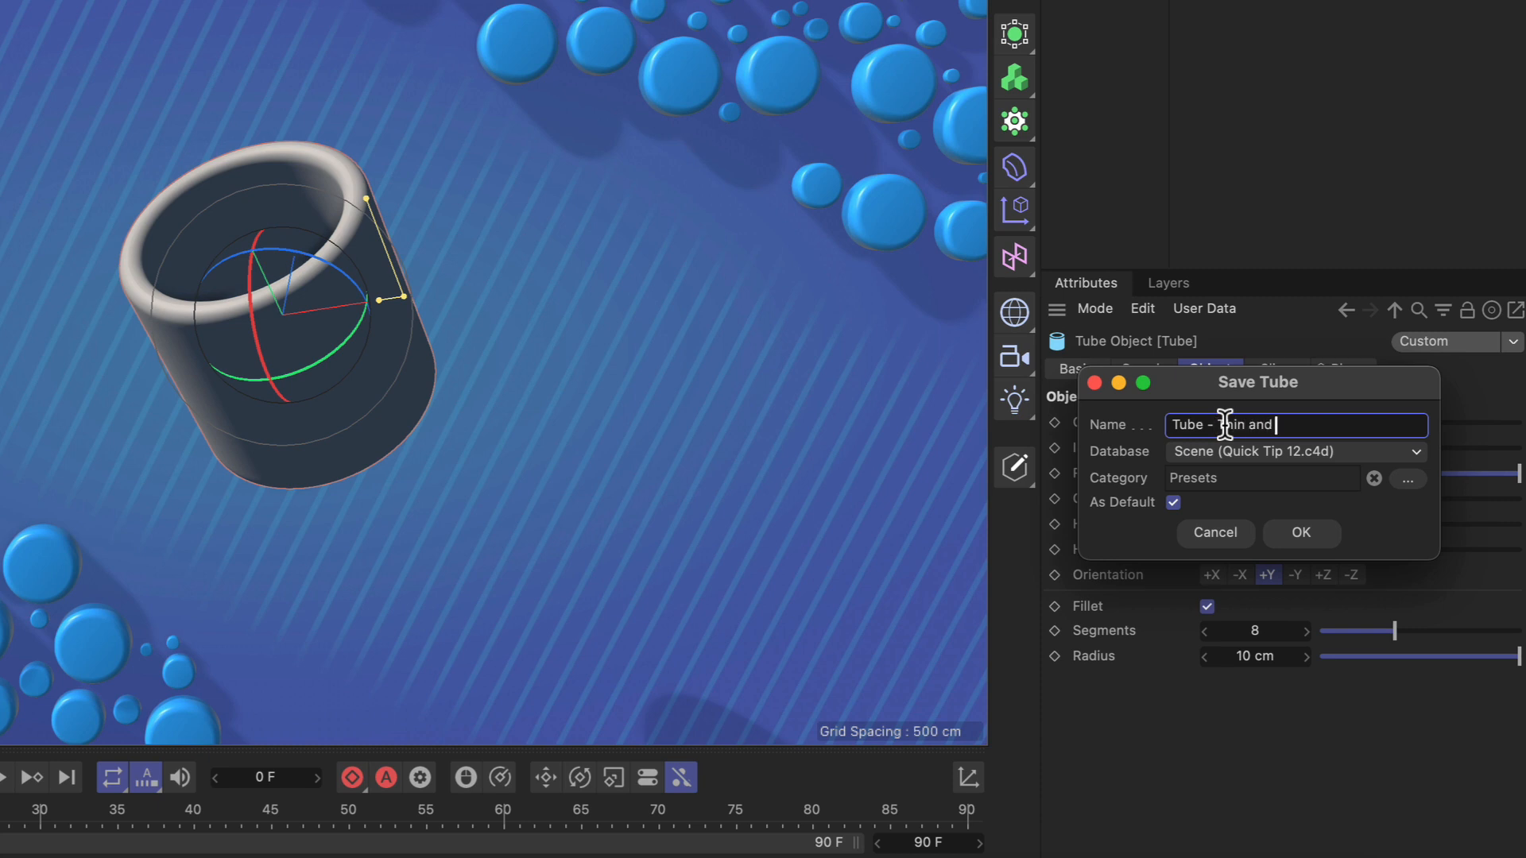
{"action": "type", "text": "Rounded"}
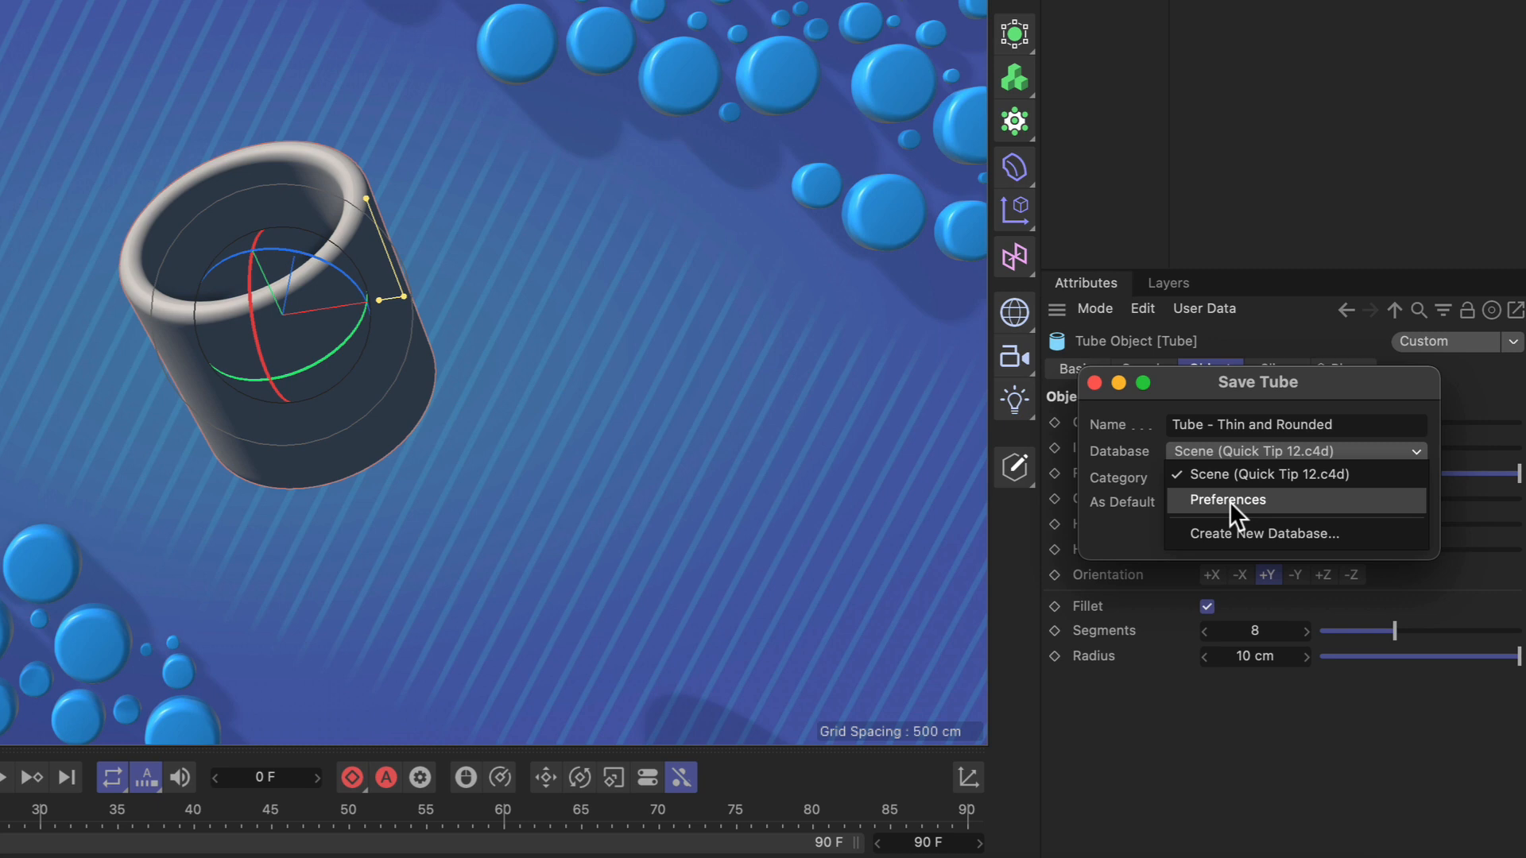
{"action": "left_click", "coordinate": [1230, 499]}
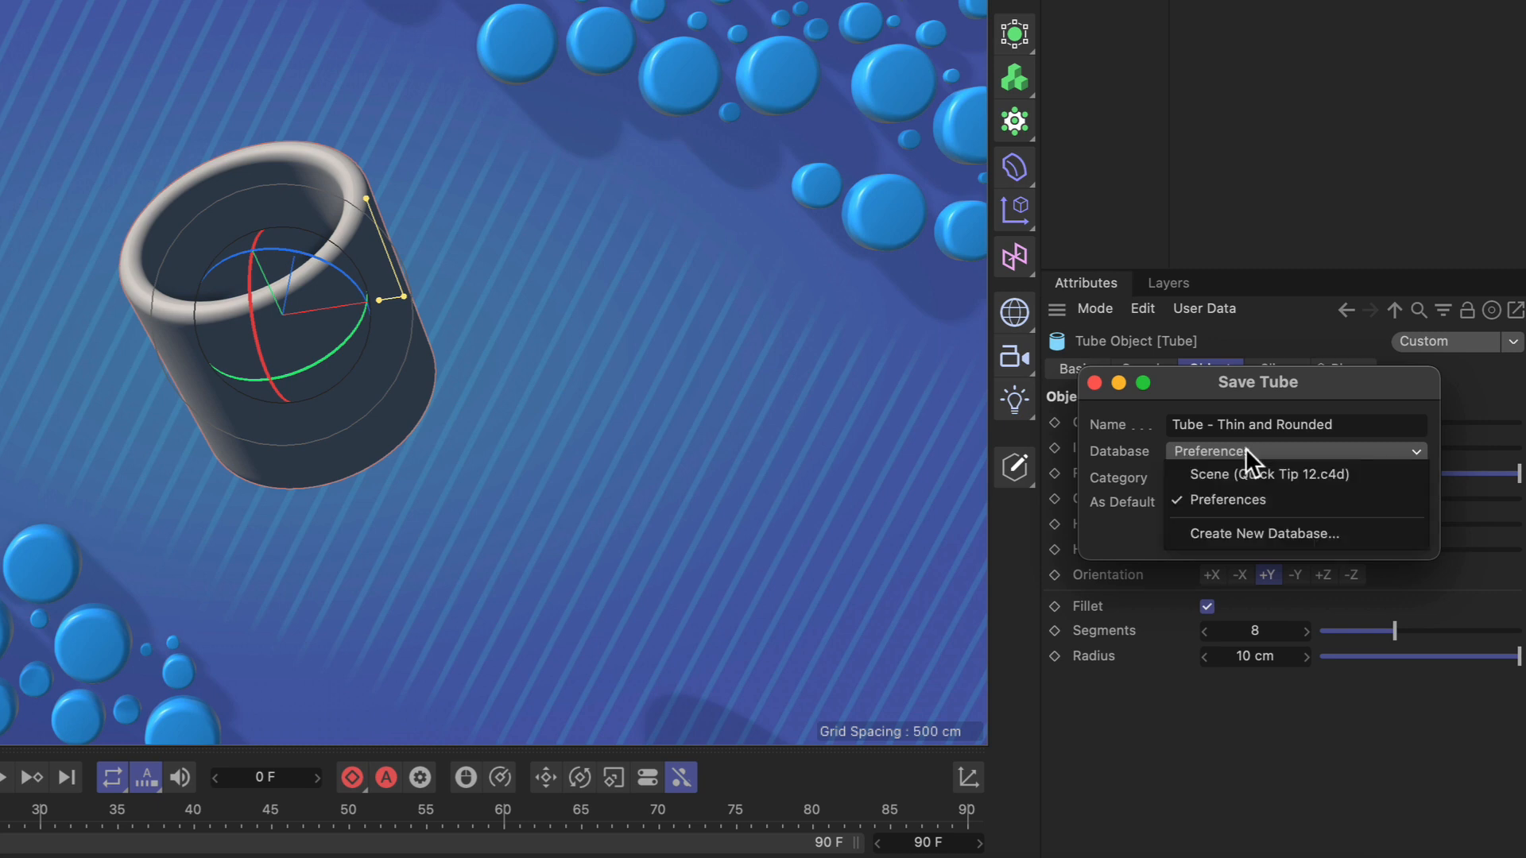
{"action": "mouse_move", "coordinate": [1295, 533]}
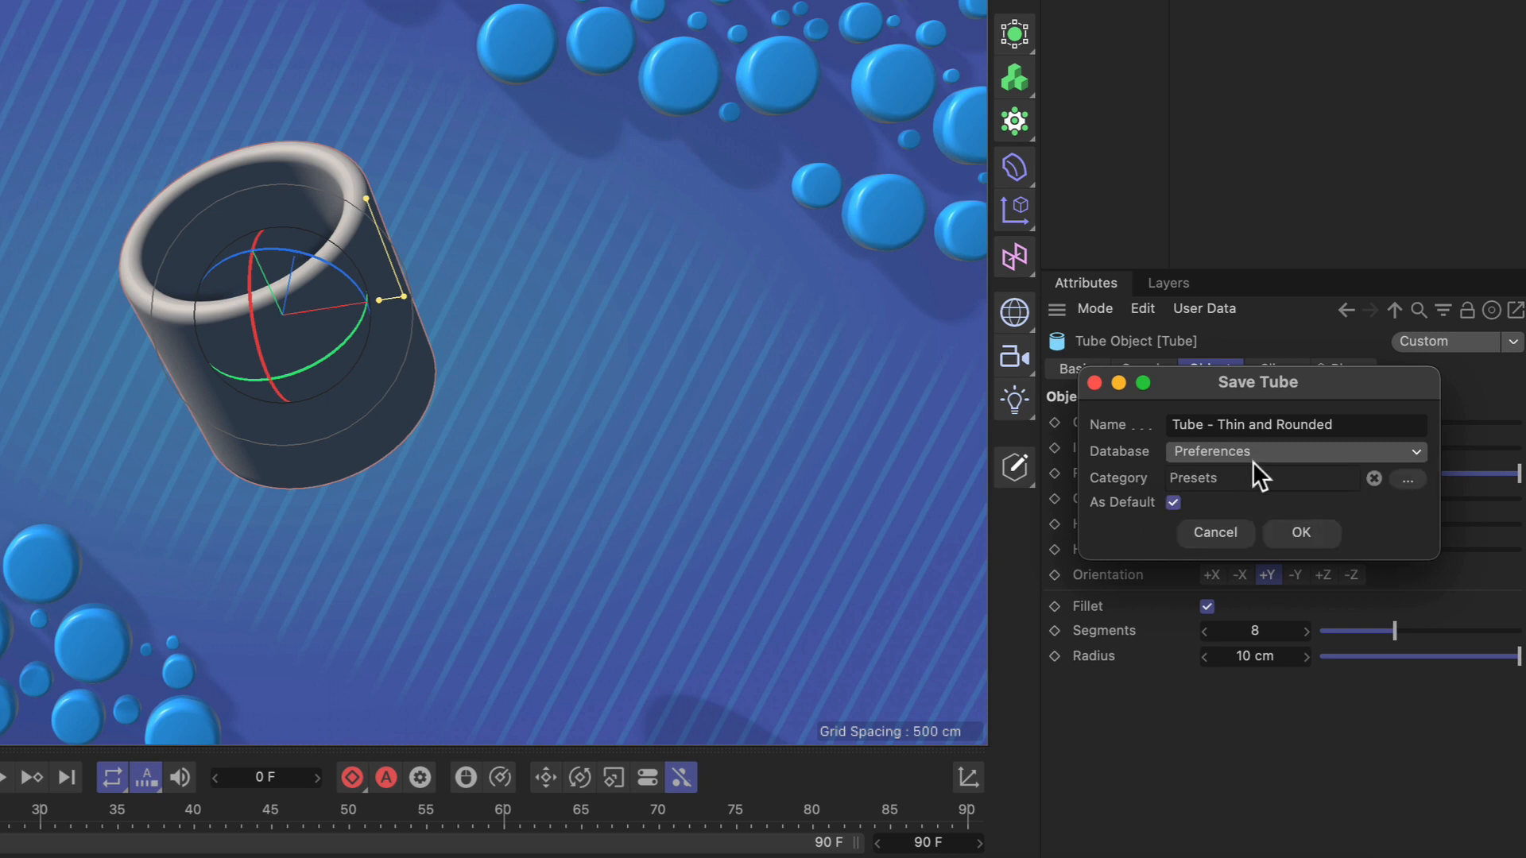
{"action": "mouse_move", "coordinate": [1153, 491]}
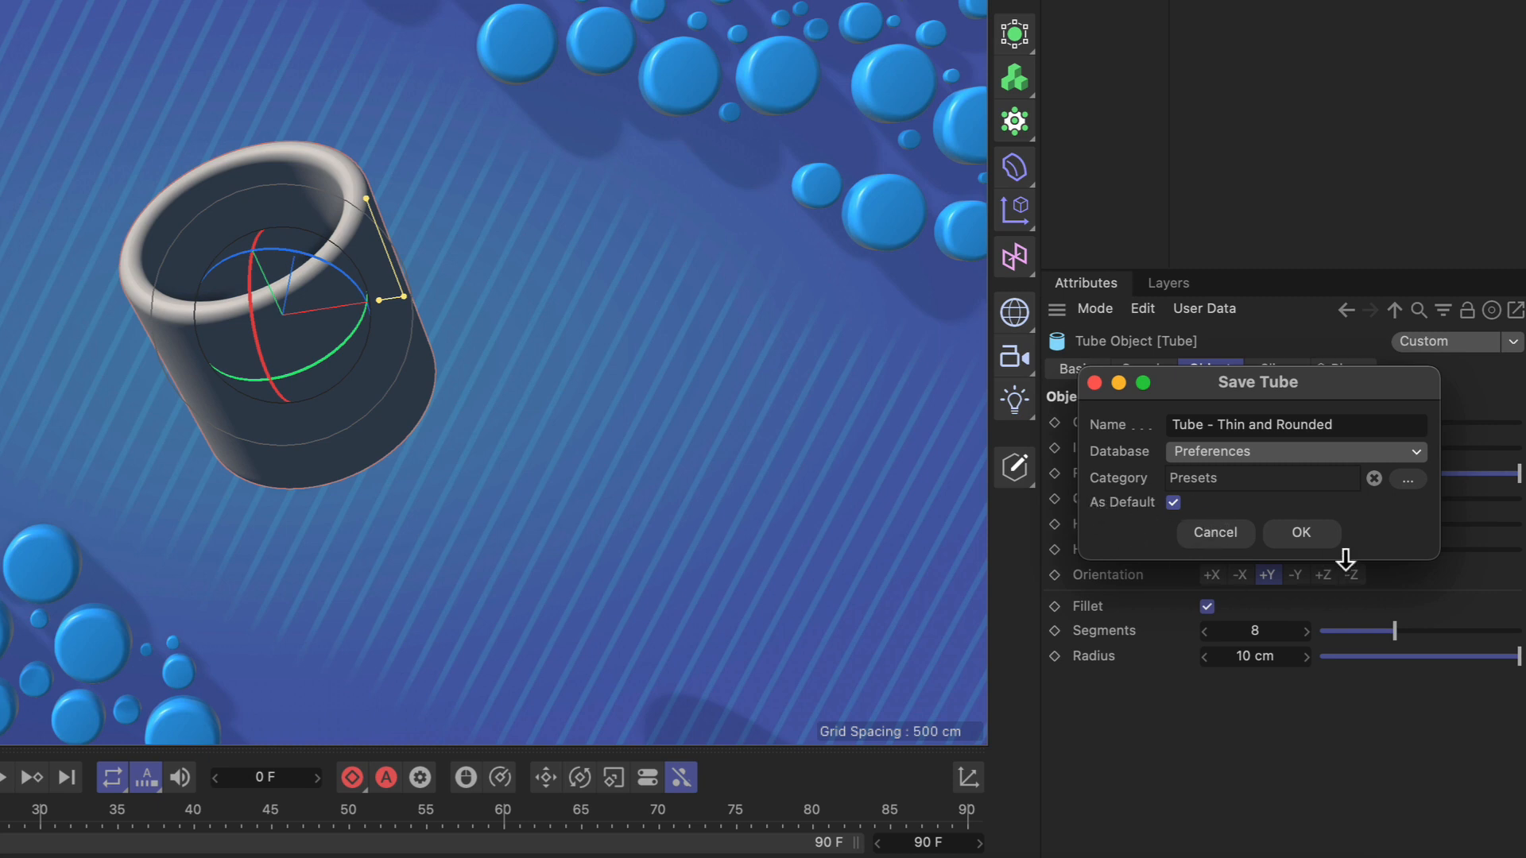
{"action": "left_click", "coordinate": [1300, 533]}
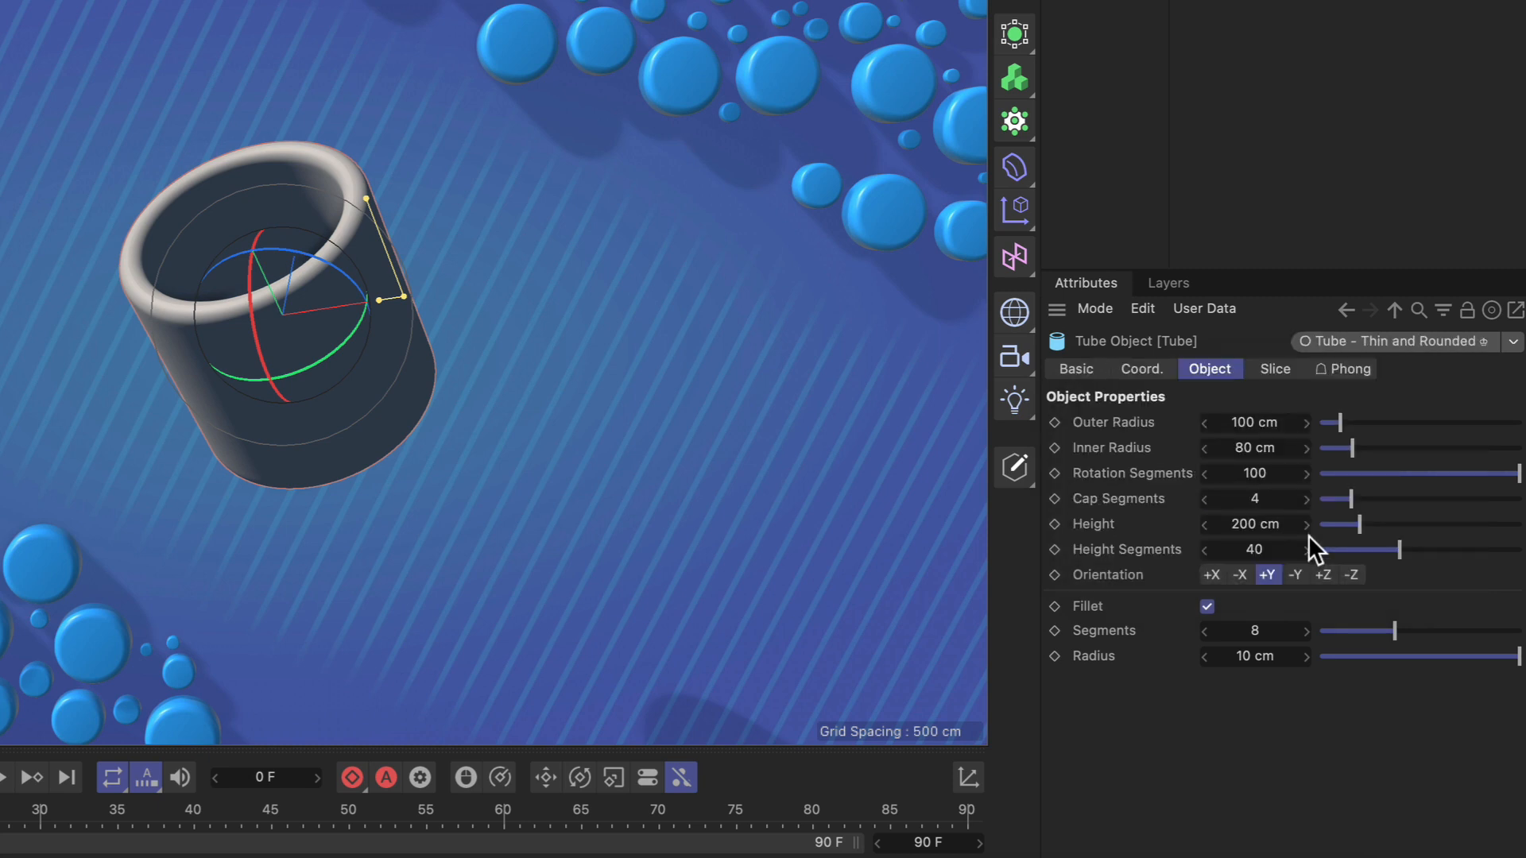
{"action": "mouse_move", "coordinate": [642, 270]}
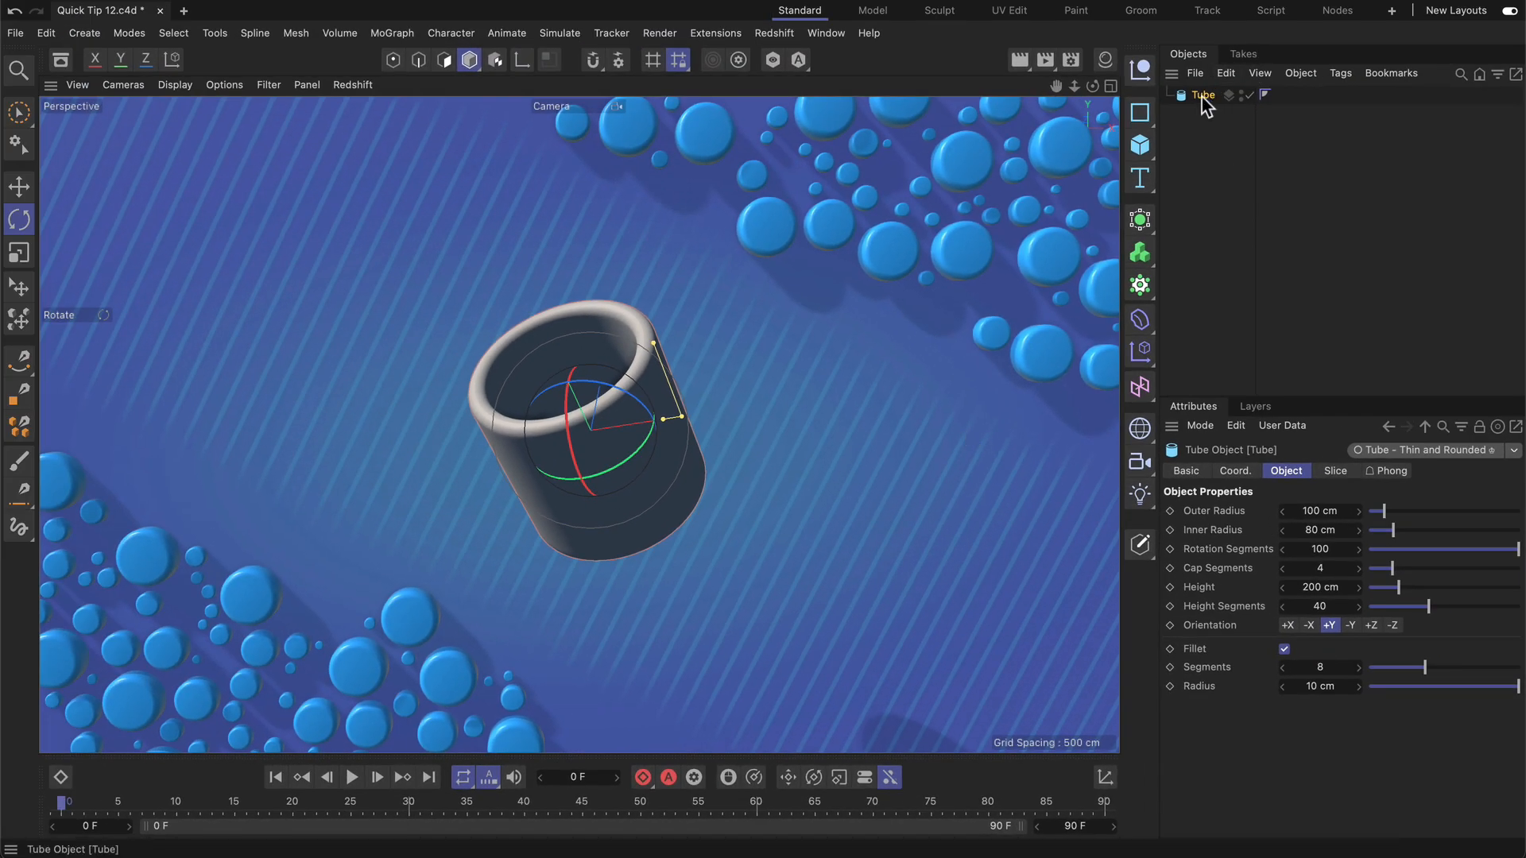
Step: Replace the Tube with a new one and orbit to confirm its thin, rounded rim
{"action": "left_click", "coordinate": [1139, 144]}
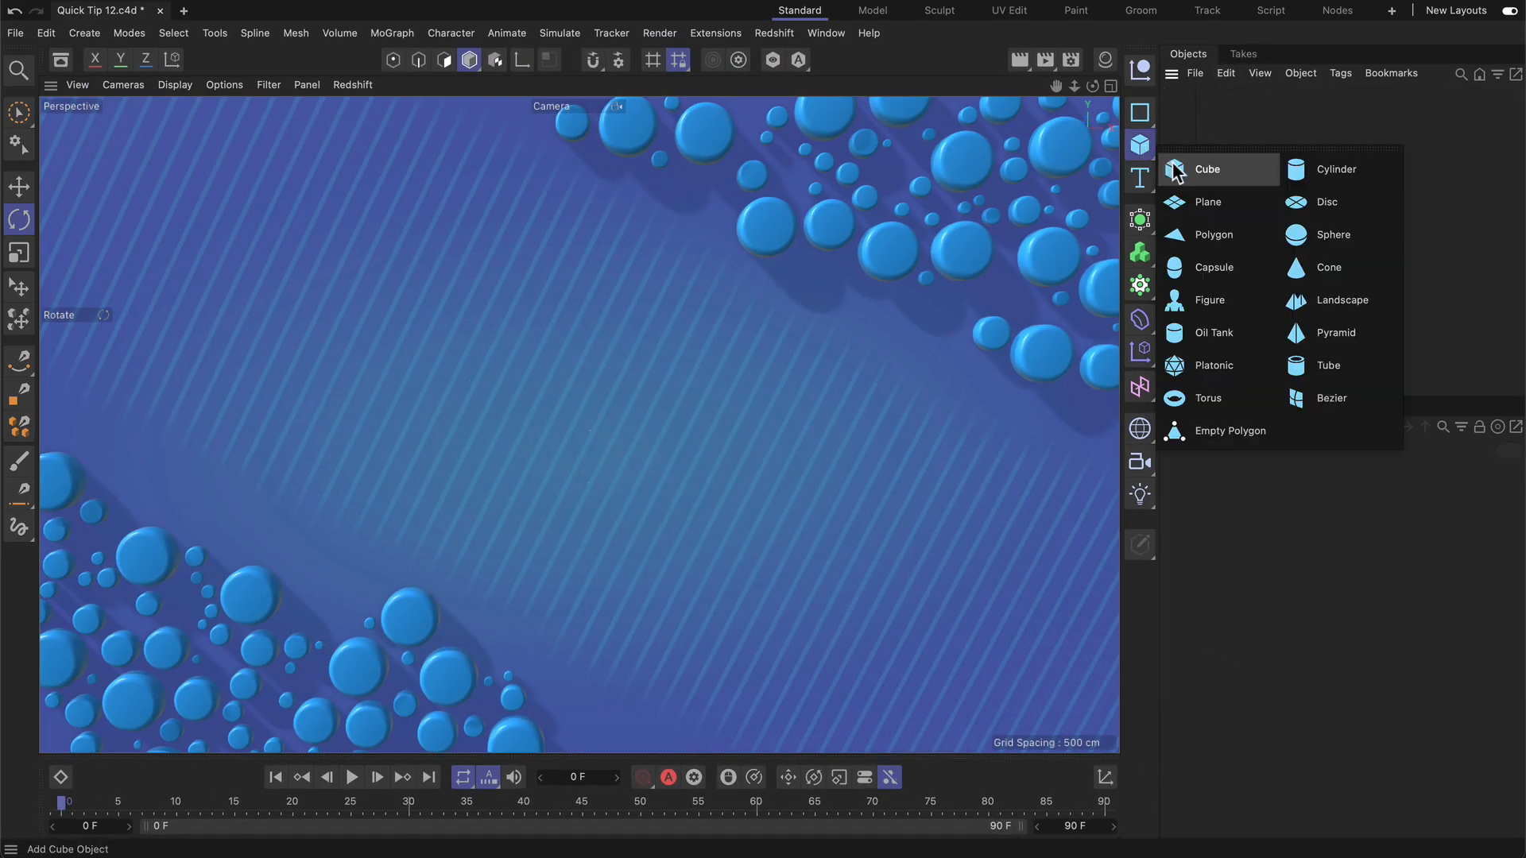
{"action": "left_click", "coordinate": [1328, 365]}
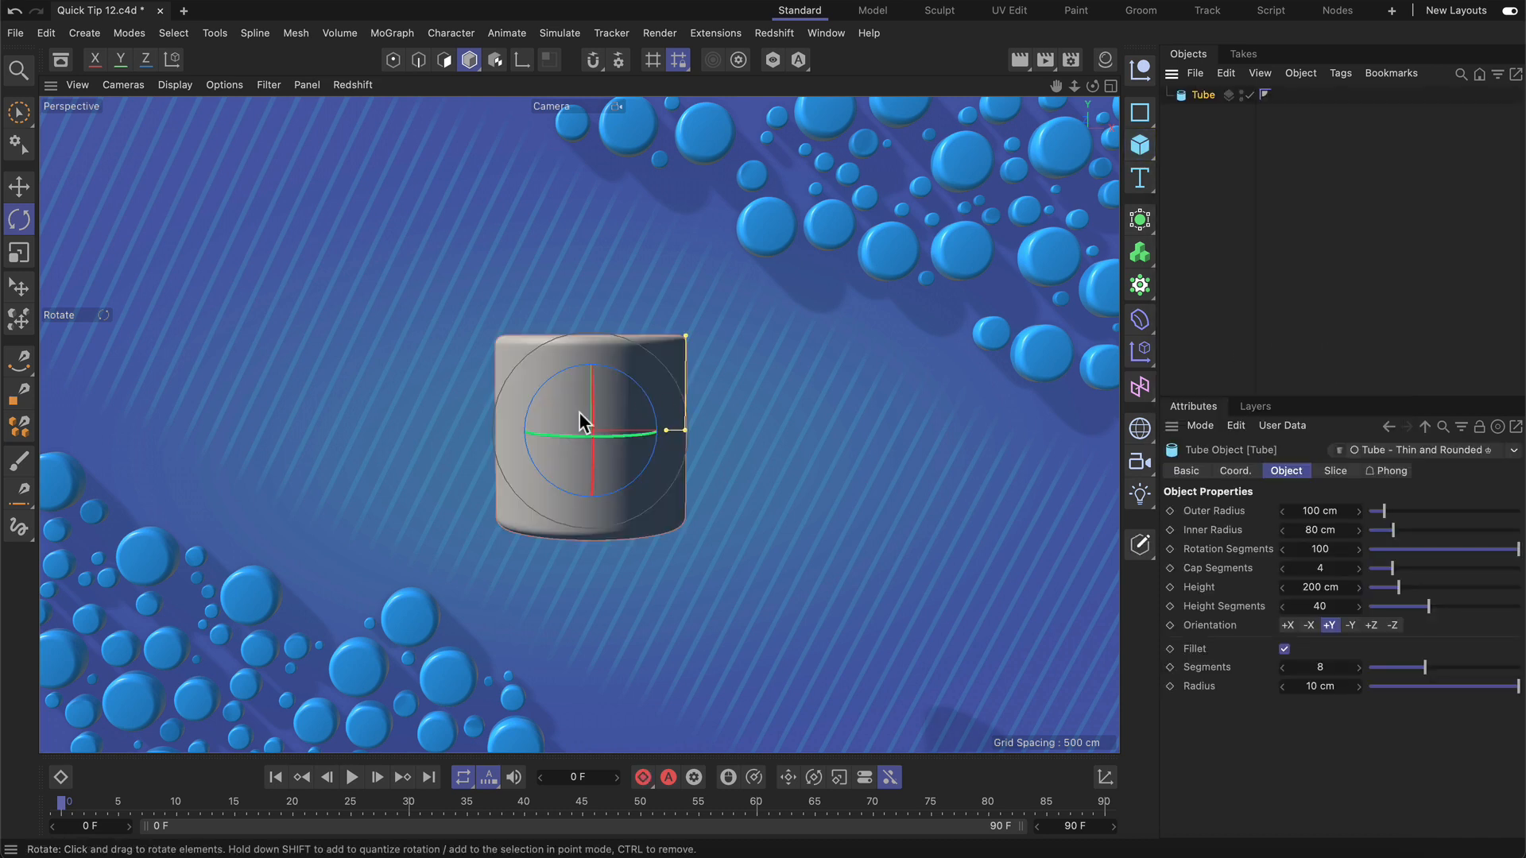
{"action": "left_click_drag", "start_coordinate": [584, 421], "coordinate": [672, 516]}
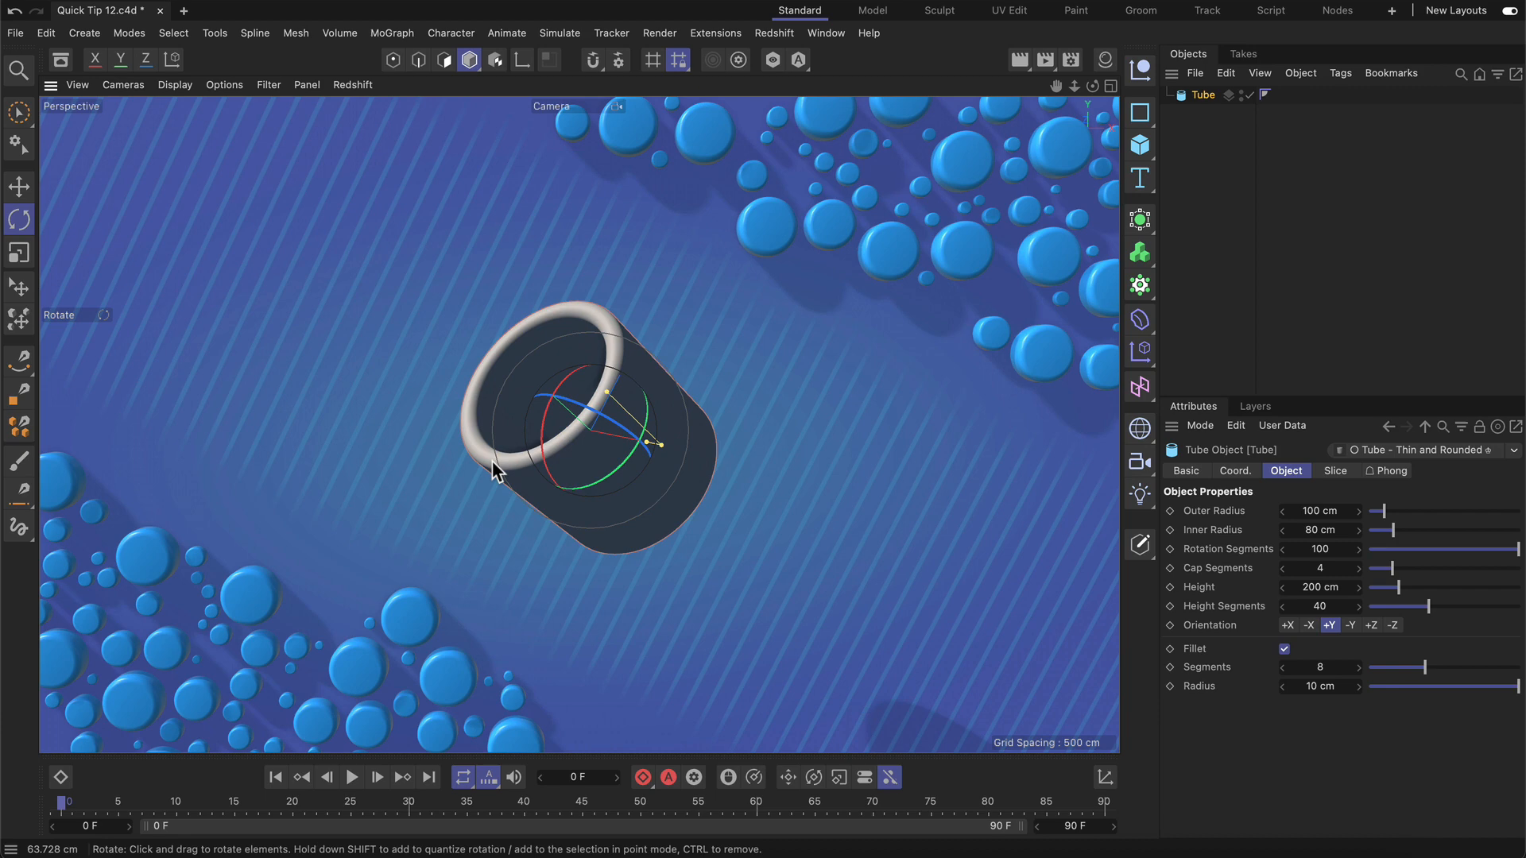
{"action": "left_click_drag", "start_coordinate": [496, 474], "coordinate": [545, 496]}
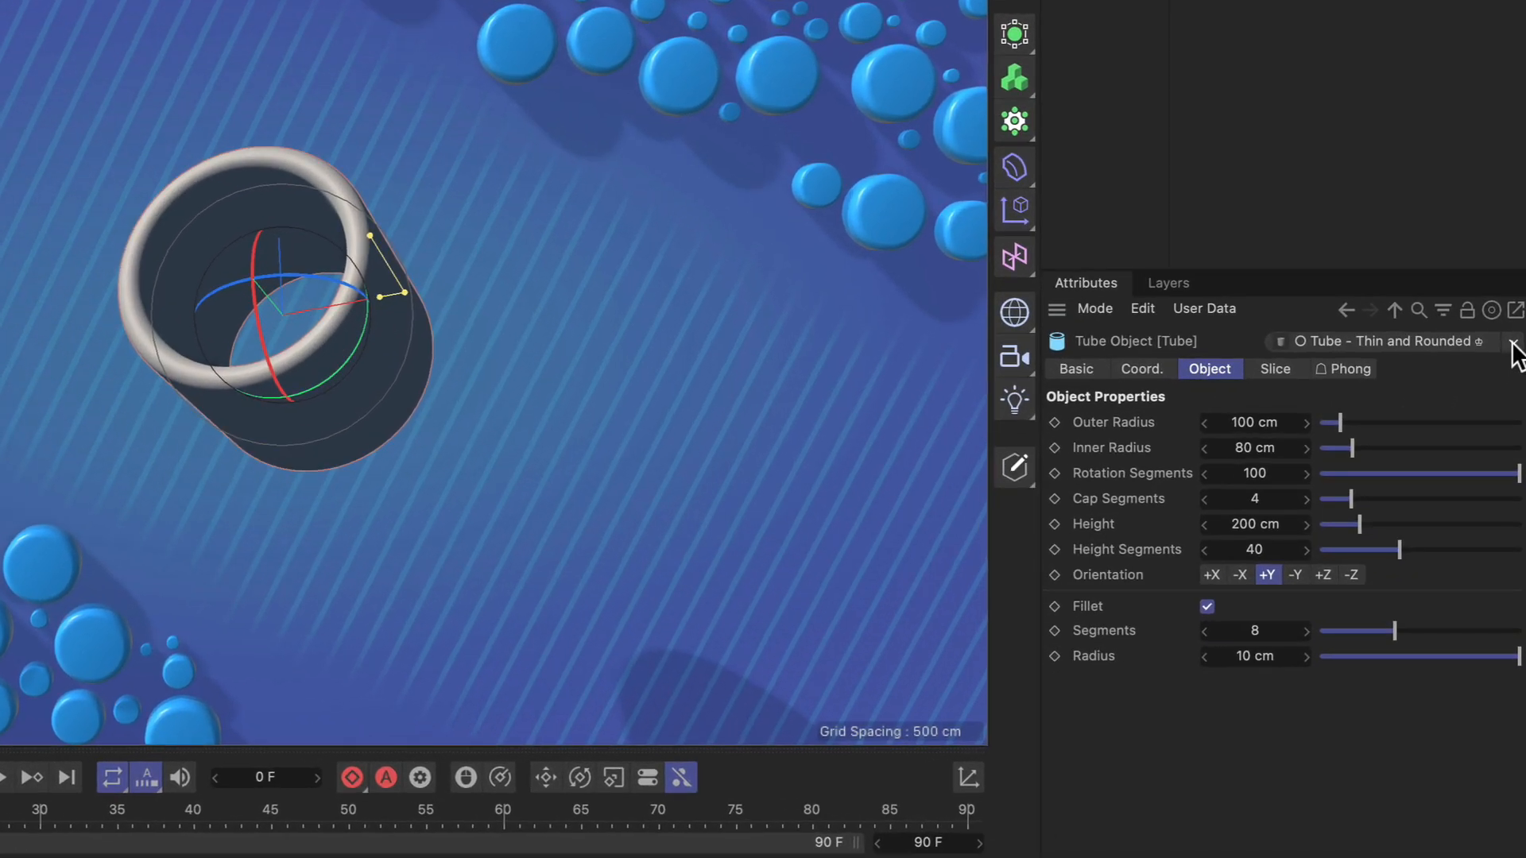
Step: Choose Default from the Tube's preset dropdown in the Attribute Manager
{"action": "left_click", "coordinate": [1514, 342]}
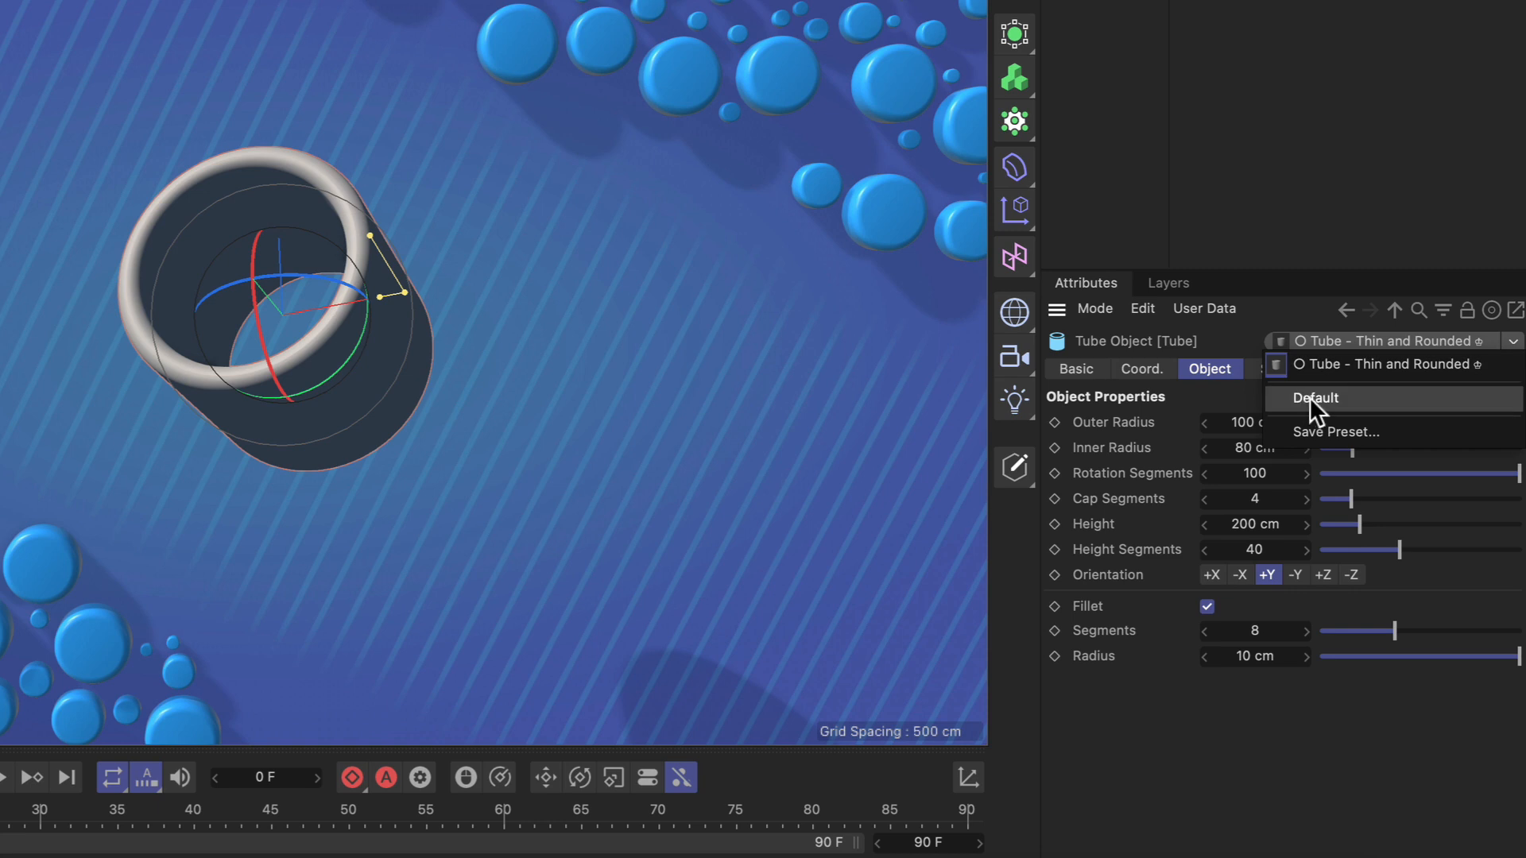
{"action": "left_click", "coordinate": [1316, 398]}
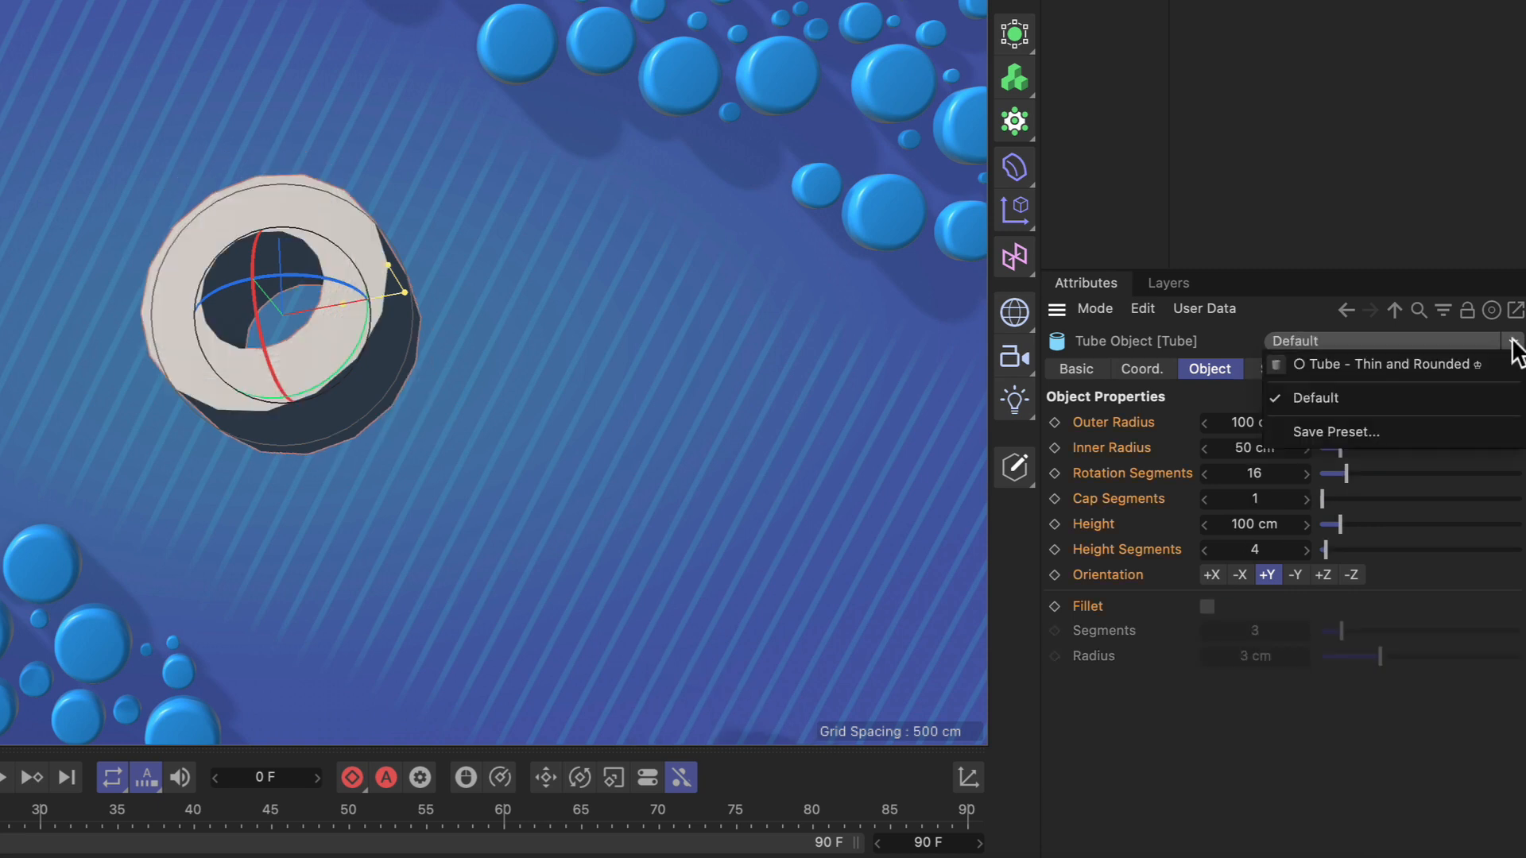
{"action": "left_click", "coordinate": [1386, 364]}
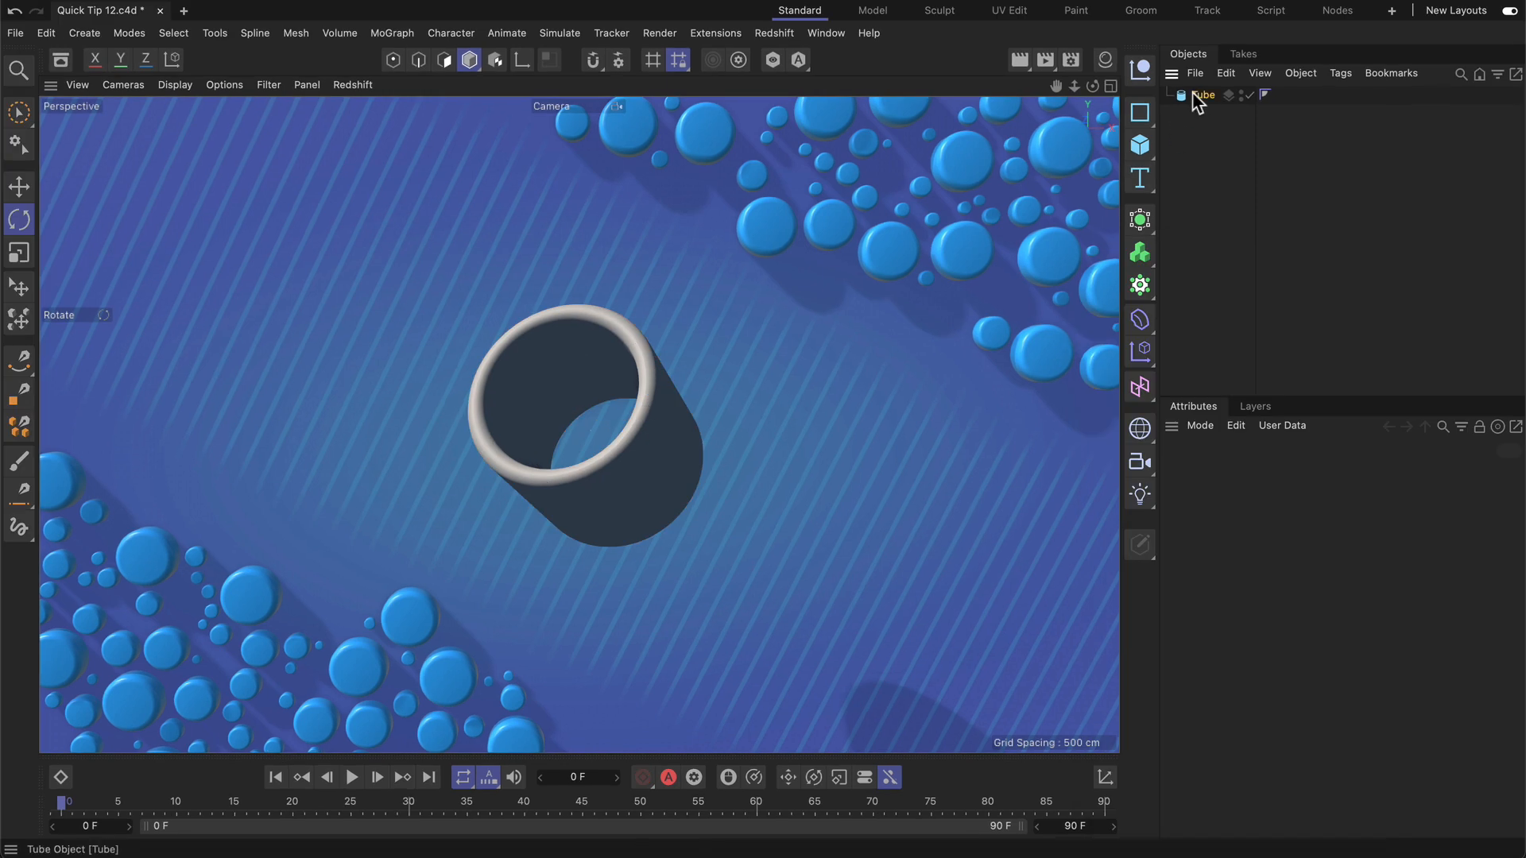
Step: Replace the Tube with a new one and orbit to confirm stock dimensions without fillet
{"action": "left_click", "coordinate": [1139, 144]}
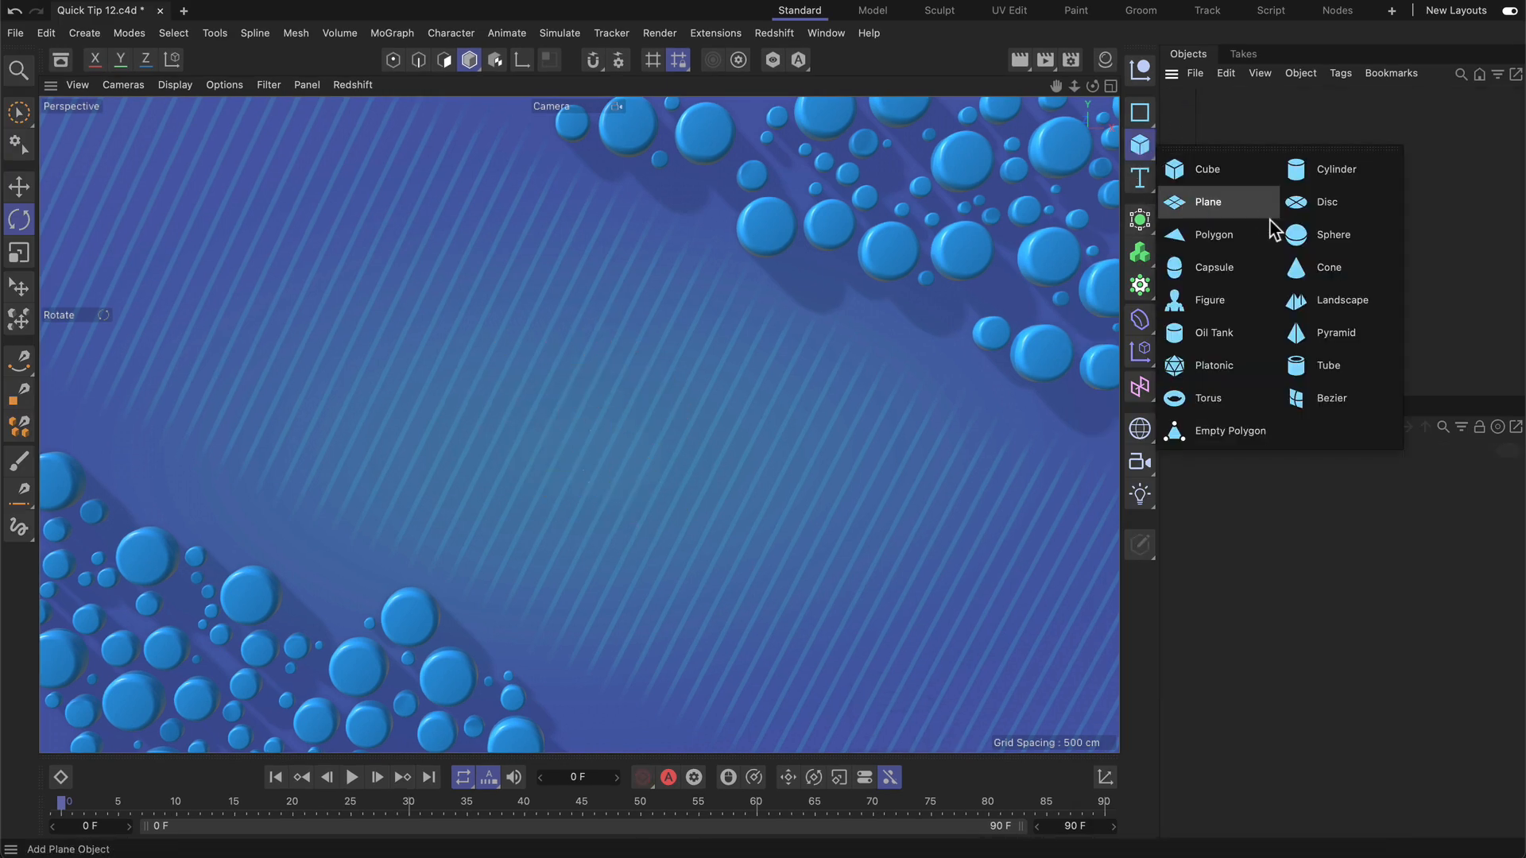
{"action": "left_click", "coordinate": [1327, 365]}
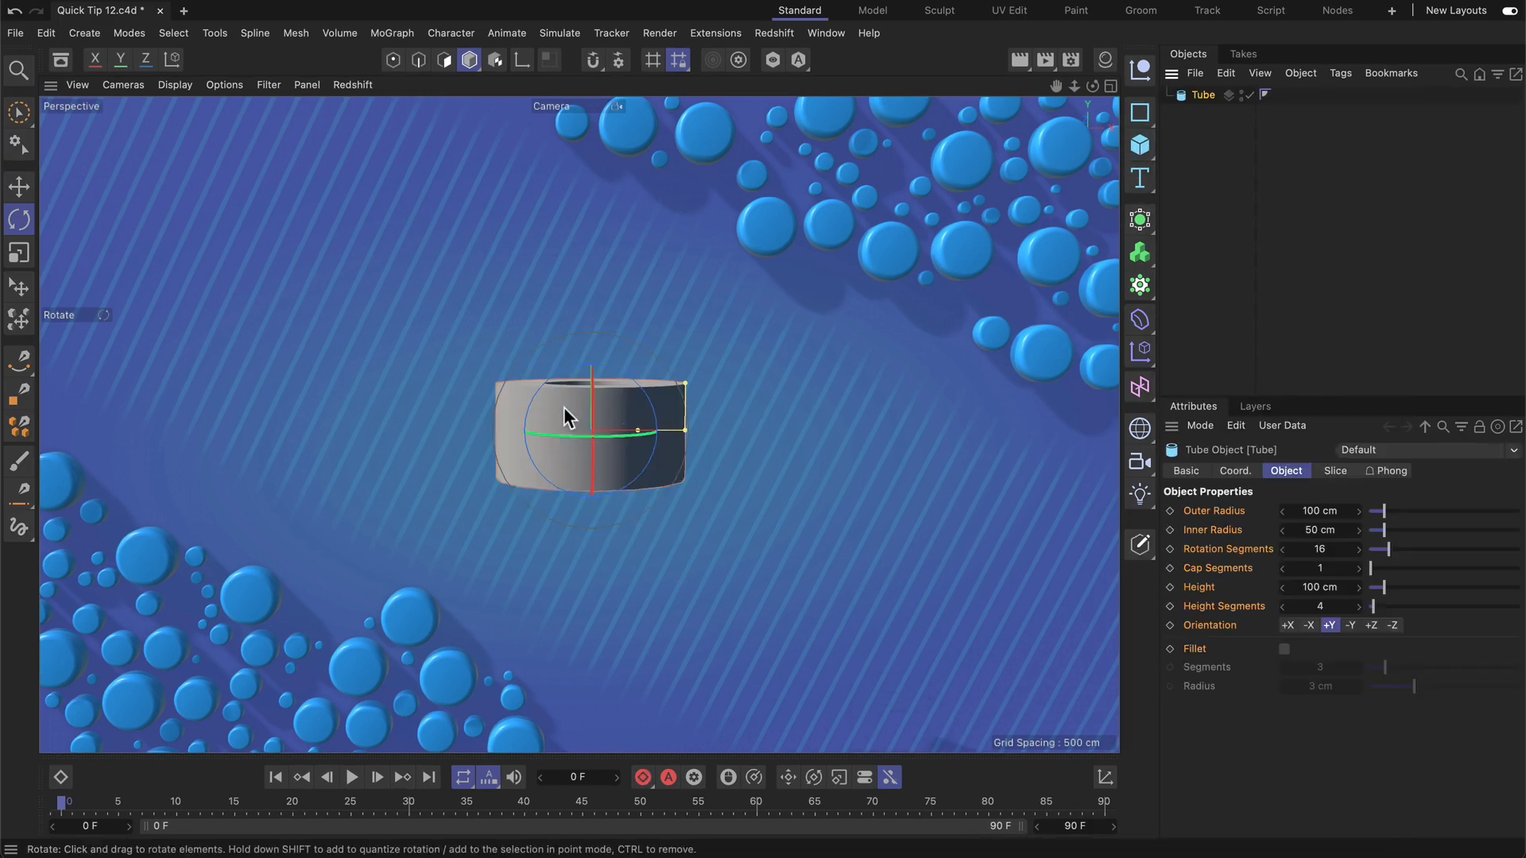
{"action": "left_click_drag", "start_coordinate": [589, 418], "coordinate": [573, 496]}
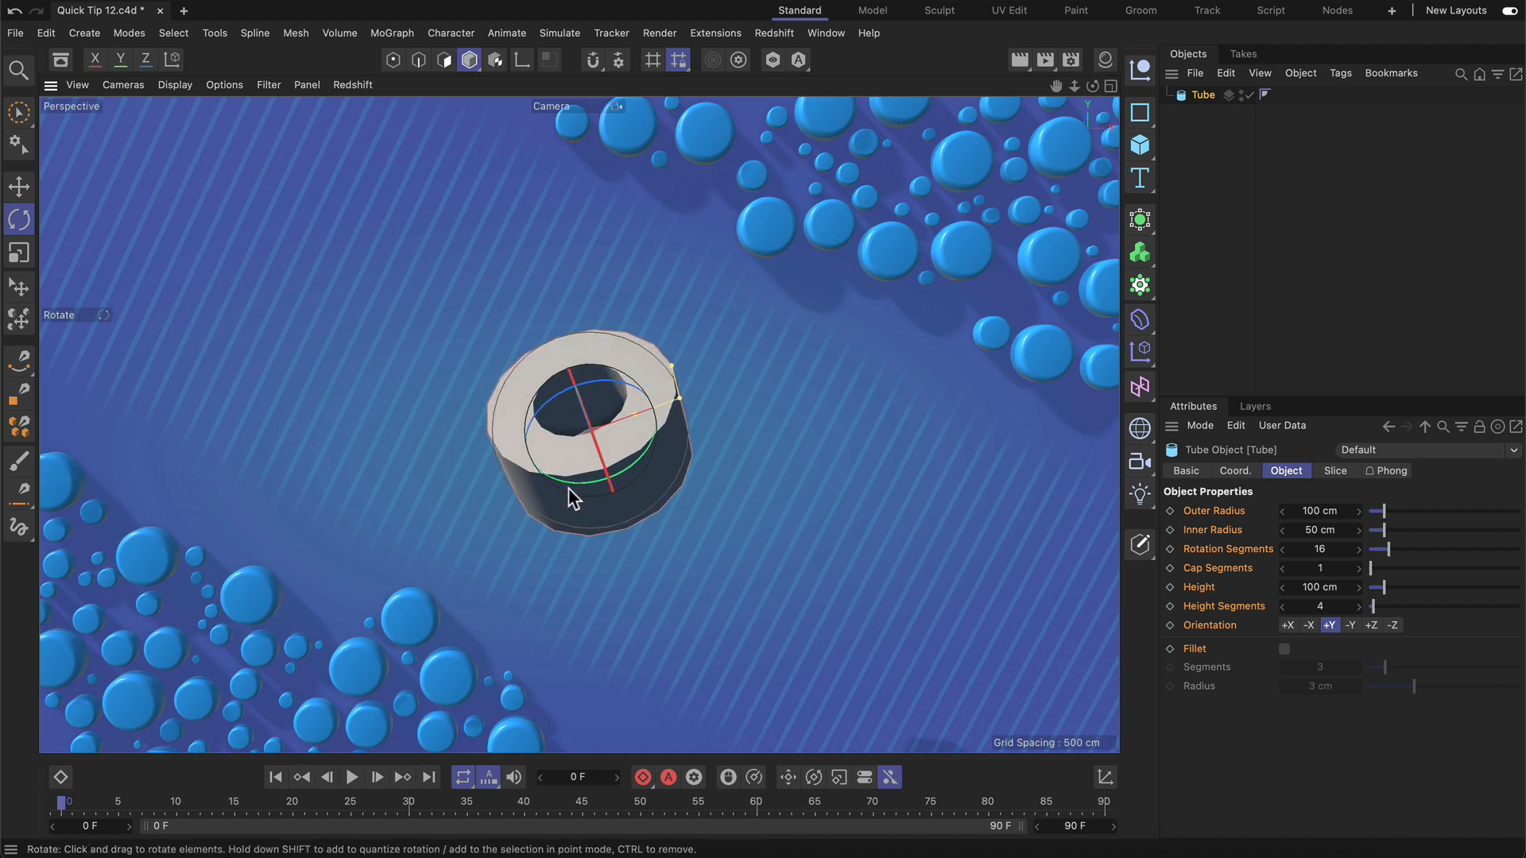